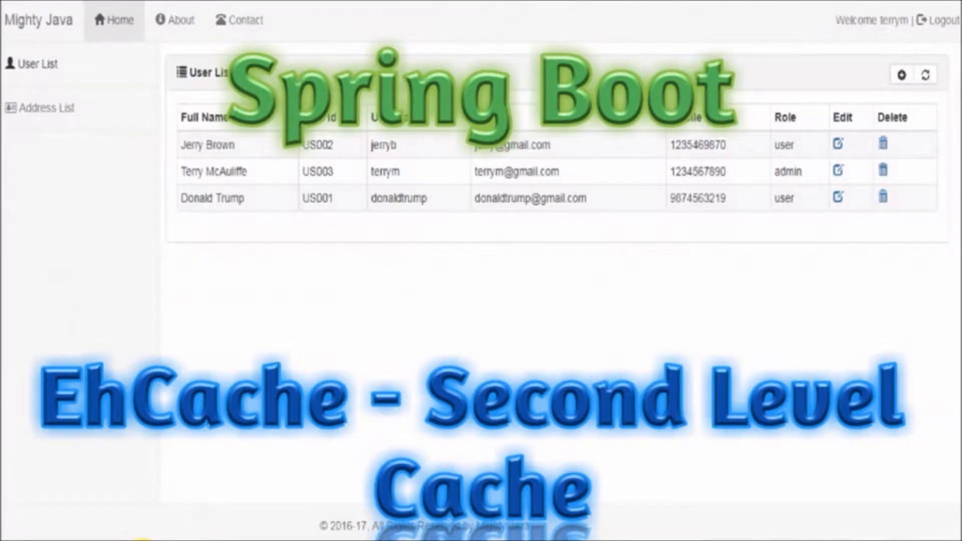
- Launch the springboot-jsp project as a Spring Boot App from its Run As menu
{"action": "right_click", "coordinate": [37, 100]}
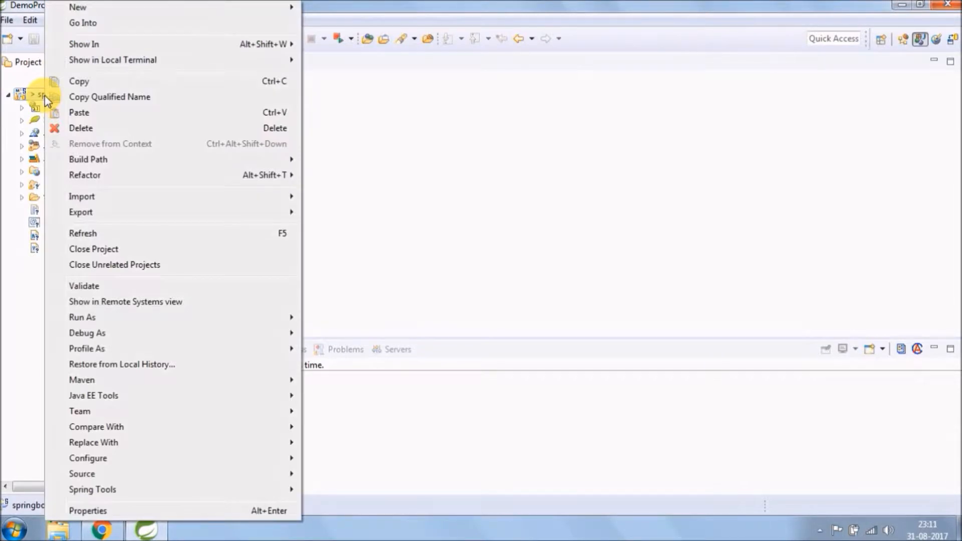
{"action": "left_click", "coordinate": [82, 317]}
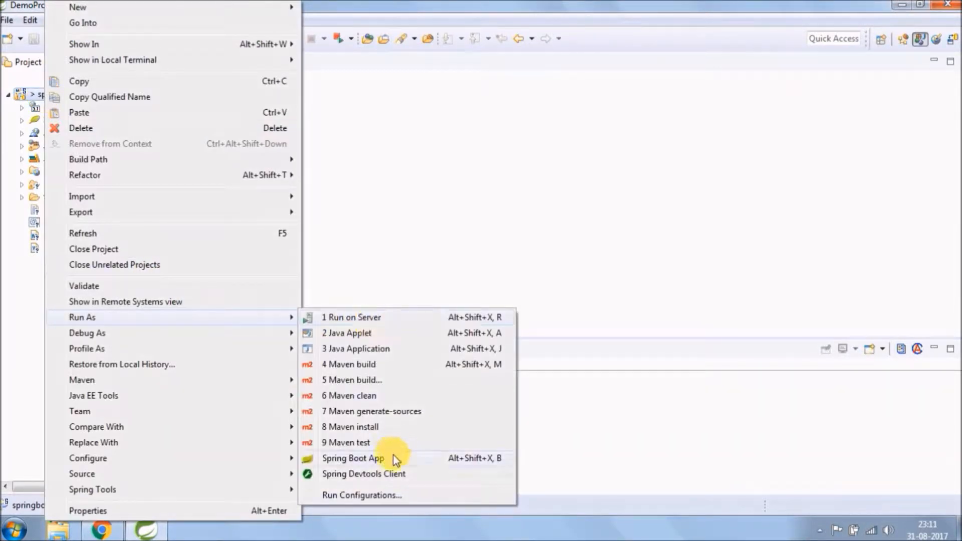
{"action": "left_click", "coordinate": [353, 459]}
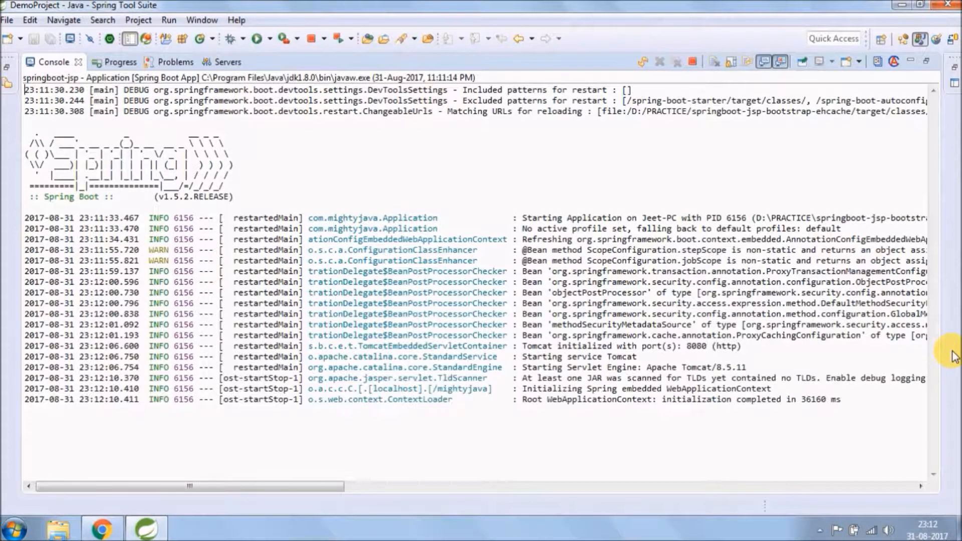
- Scroll the Console startup log until the mapped user and address URLs appear
{"action": "scroll", "scroll_direction": "down", "scroll_amount": 3}
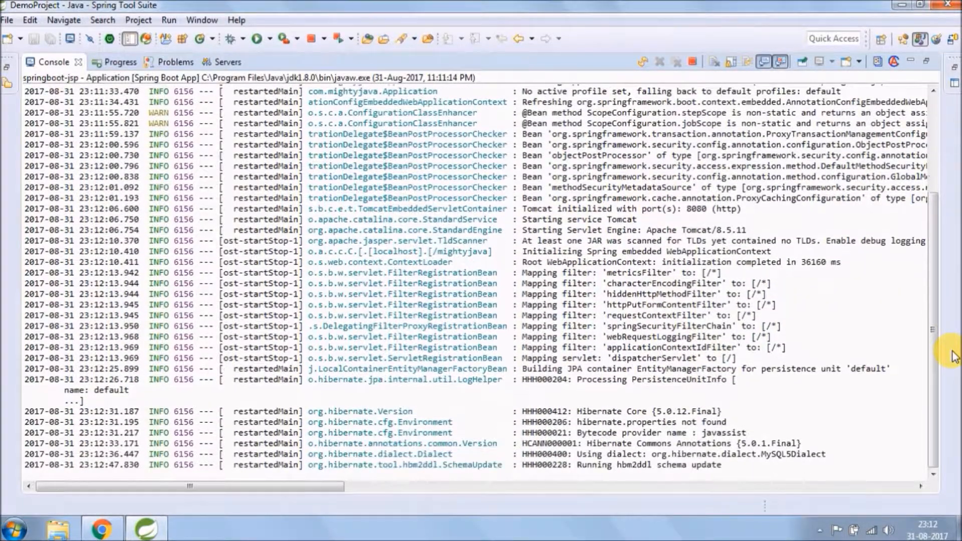
{"action": "scroll", "scroll_direction": "down", "scroll_amount": 3}
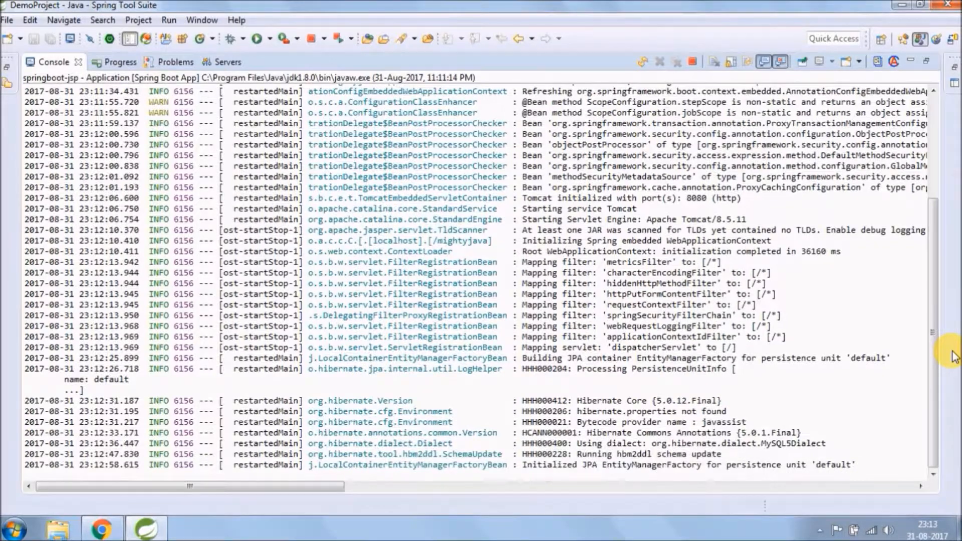
{"action": "scroll", "scroll_direction": "down", "scroll_amount": 3}
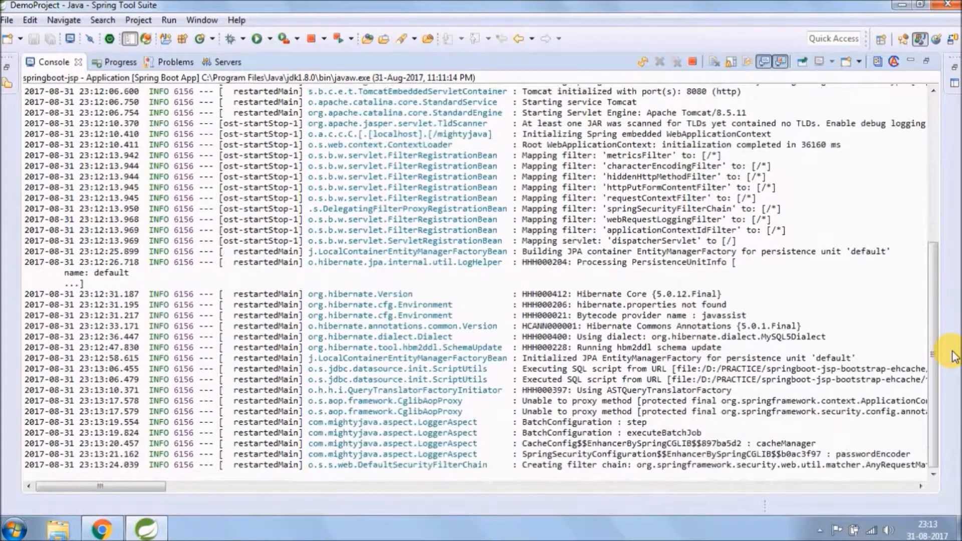
{"action": "scroll", "scroll_direction": "down", "scroll_amount": 3}
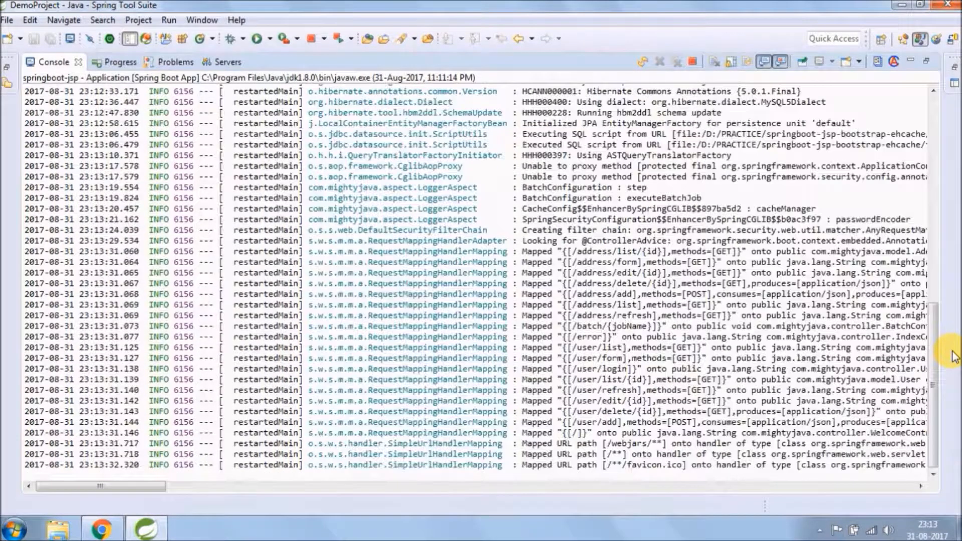
{"action": "scroll", "scroll_direction": "down", "scroll_amount": 3}
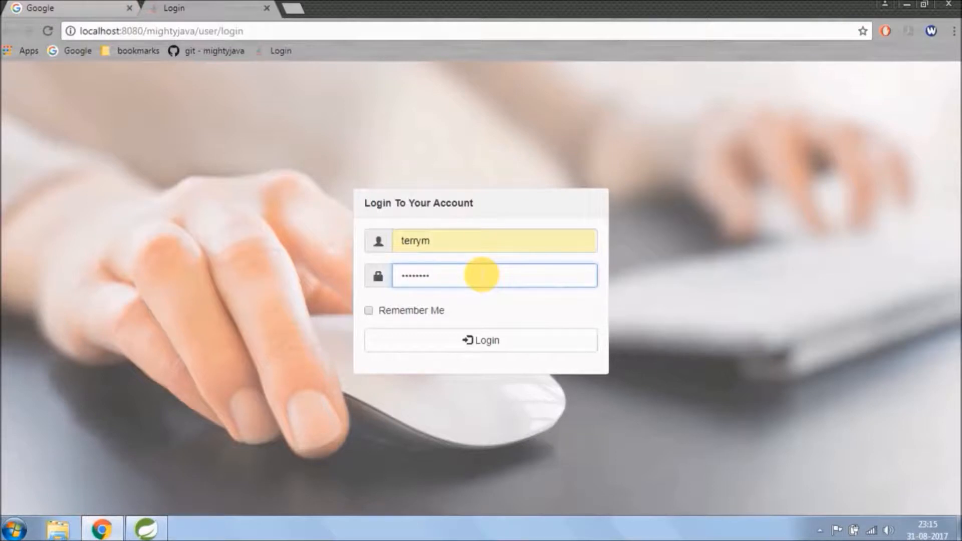
- Sign in to the Mighty Java app and view the User List and Address List pages
{"action": "left_click", "coordinate": [480, 340]}
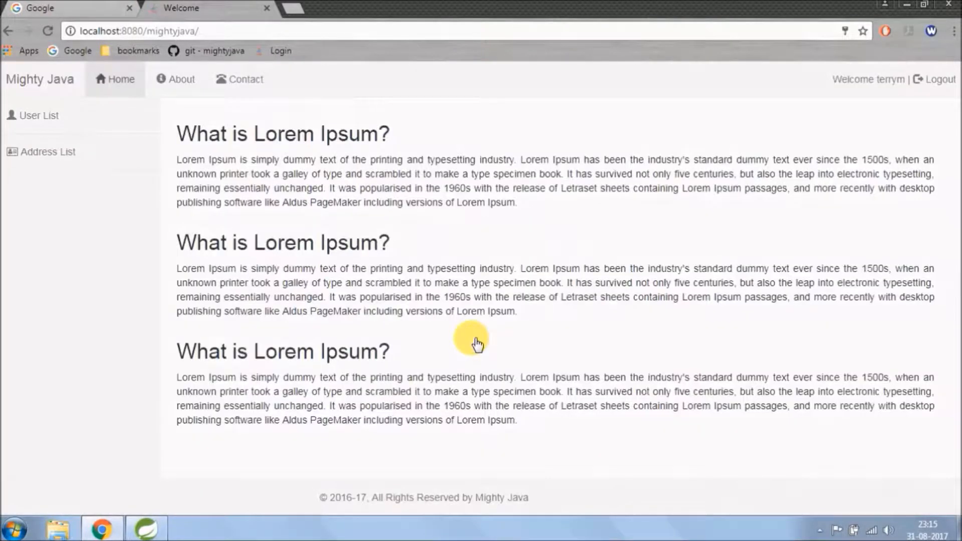
{"action": "left_click", "coordinate": [38, 116]}
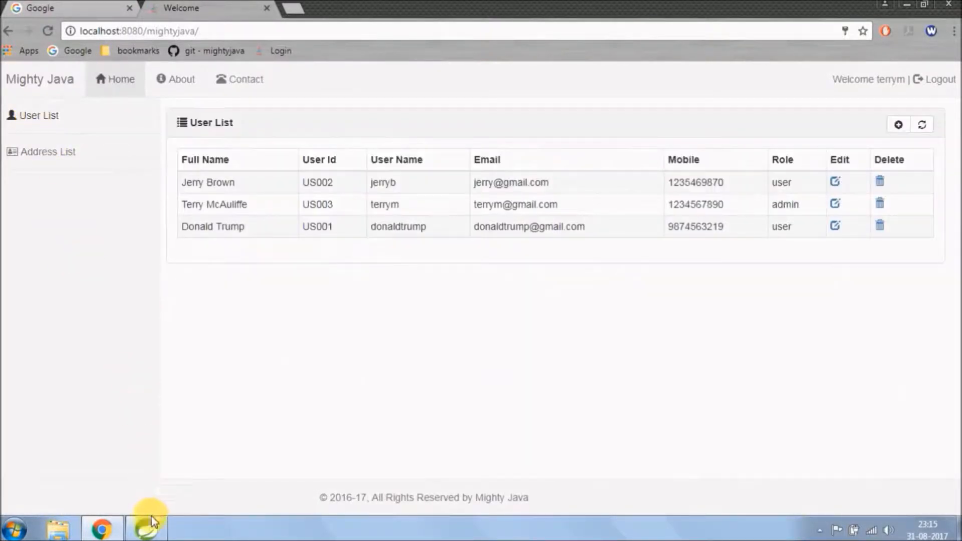
{"action": "left_click", "coordinate": [146, 529]}
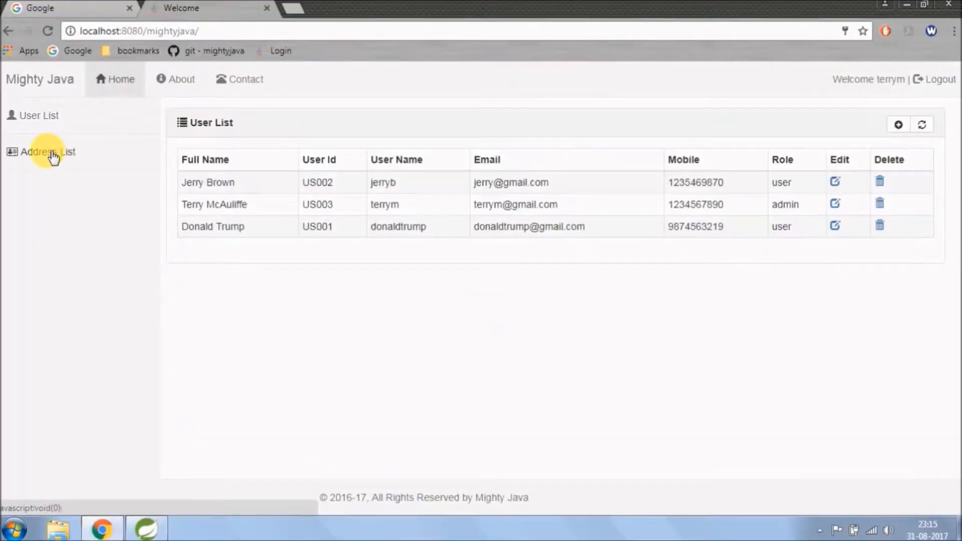
{"action": "left_click", "coordinate": [45, 152]}
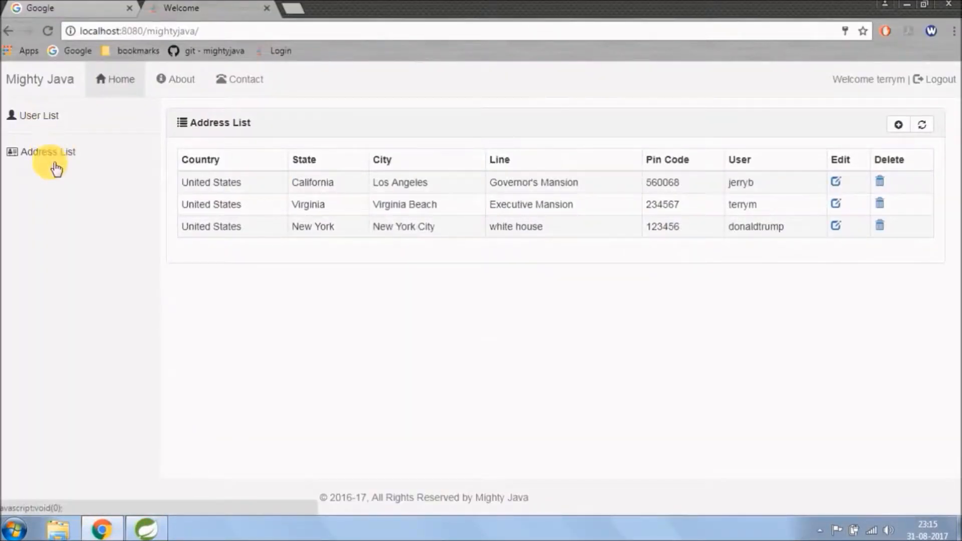
{"action": "left_click", "coordinate": [146, 526]}
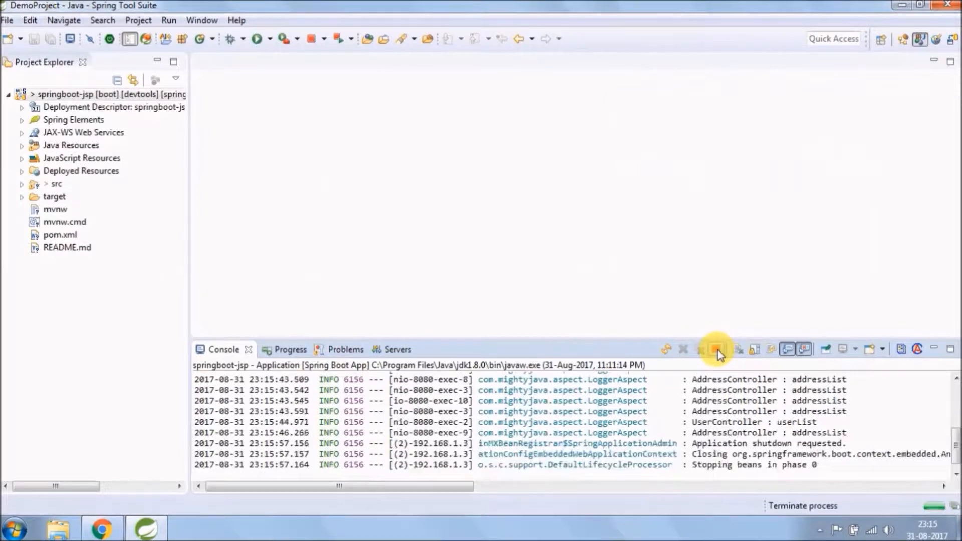
- Terminate the app, then view pom.xml's raw XML and the CacheConfig class
{"action": "left_click", "coordinate": [719, 349]}
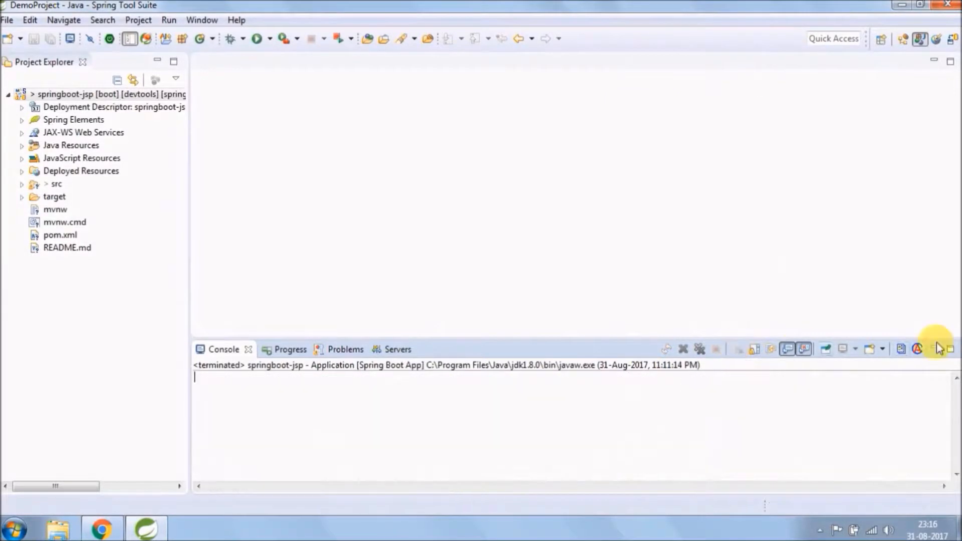
{"action": "double_click", "coordinate": [59, 235]}
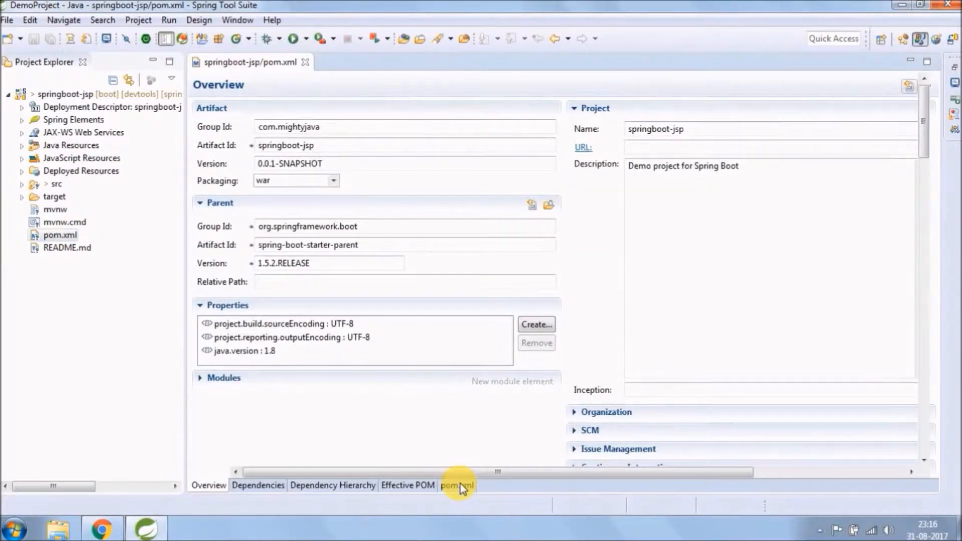
{"action": "left_click", "coordinate": [457, 485]}
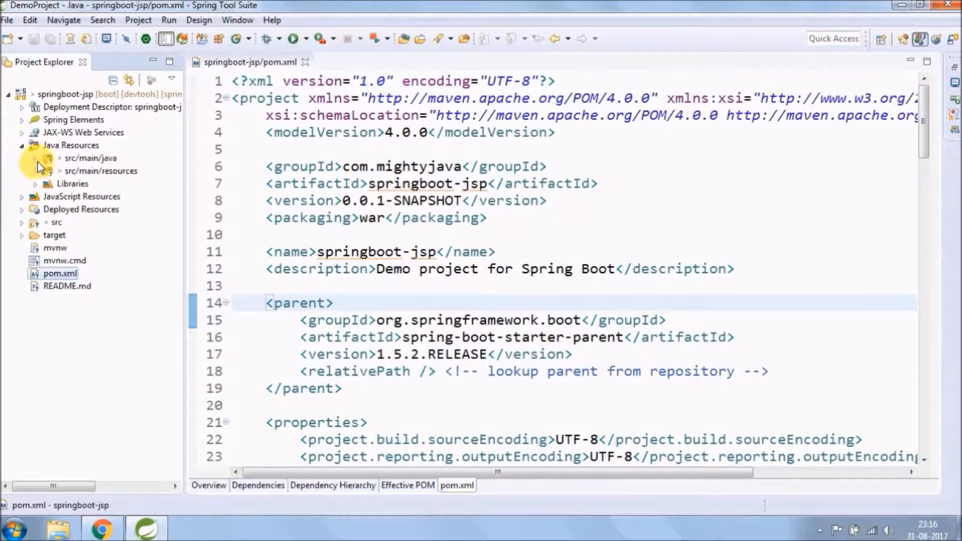
{"action": "double_click", "coordinate": [114, 223]}
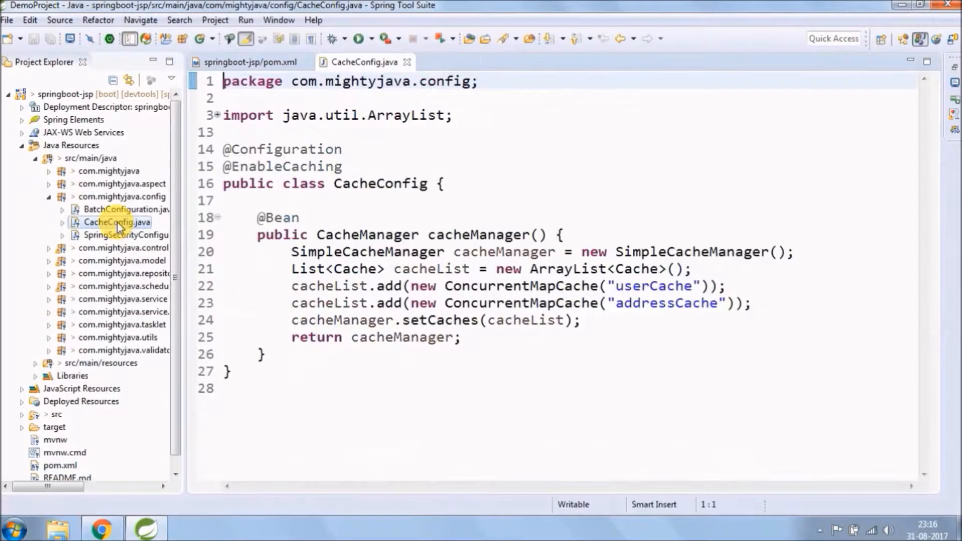
{"action": "left_click", "coordinate": [98, 525]}
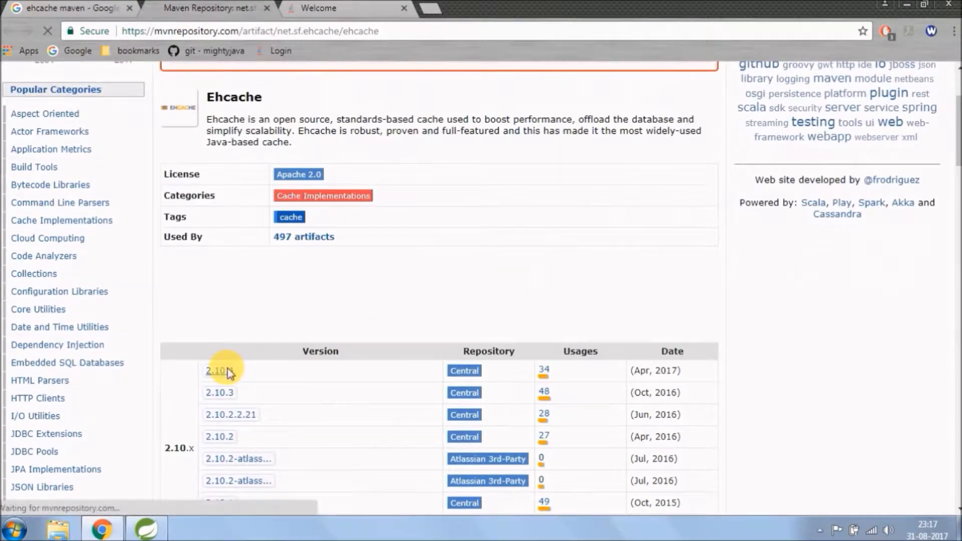
- Add the net.sf.ehcache dependency to pom.xml below spring-boot-starter-cache
{"action": "left_click", "coordinate": [145, 528]}
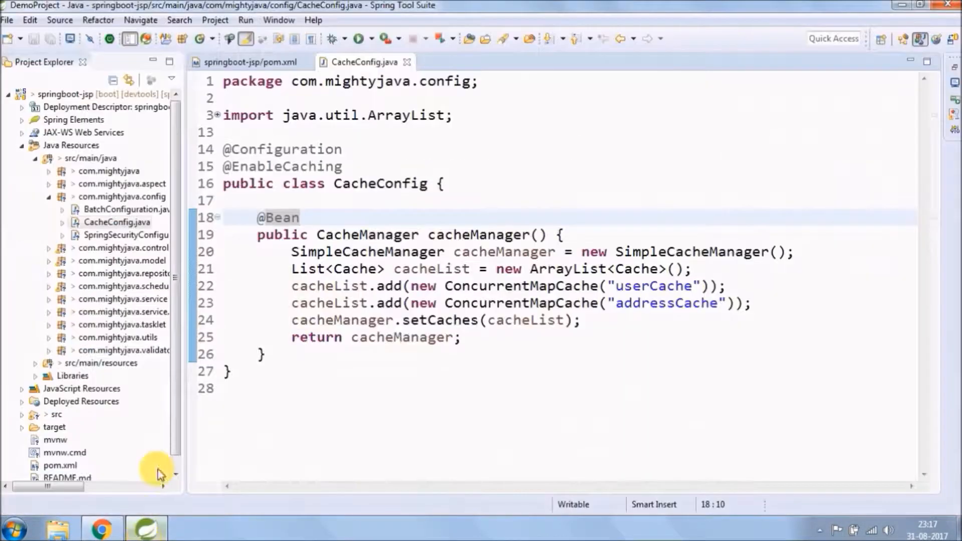
{"action": "left_click", "coordinate": [253, 62]}
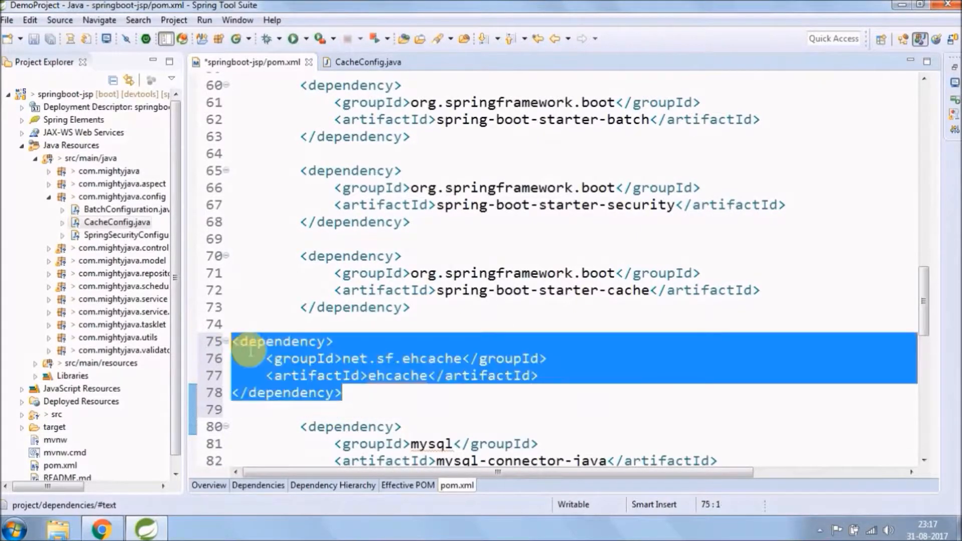
{"action": "left_click", "coordinate": [96, 527]}
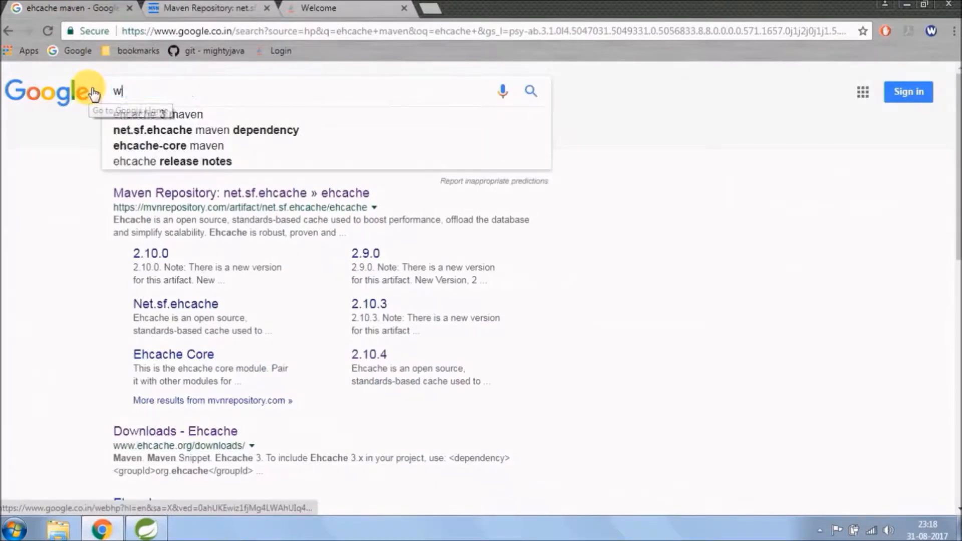
- Search Google for 'what is ehcache' and go to the official Ehcache website
{"action": "type", "text": "hat is ehcache"}
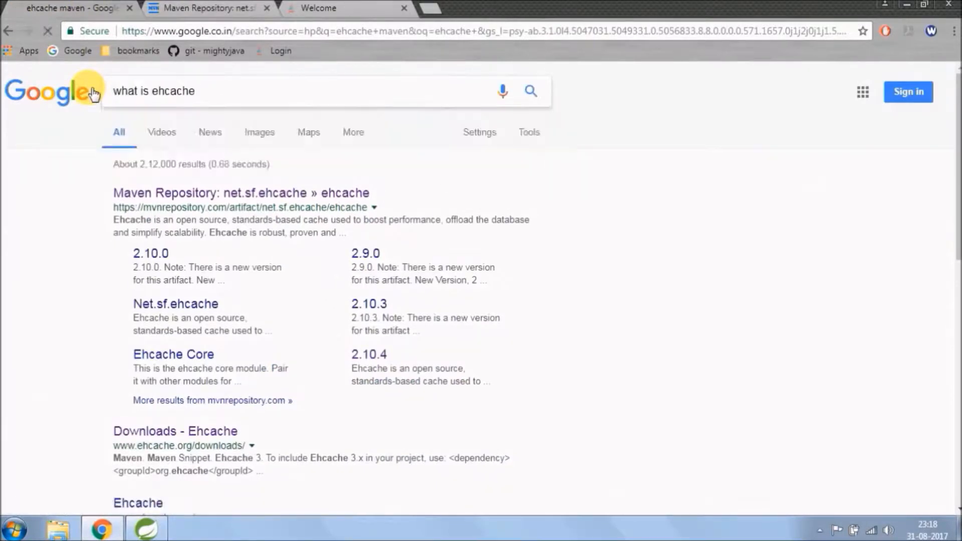
{"action": "left_click", "coordinate": [531, 91]}
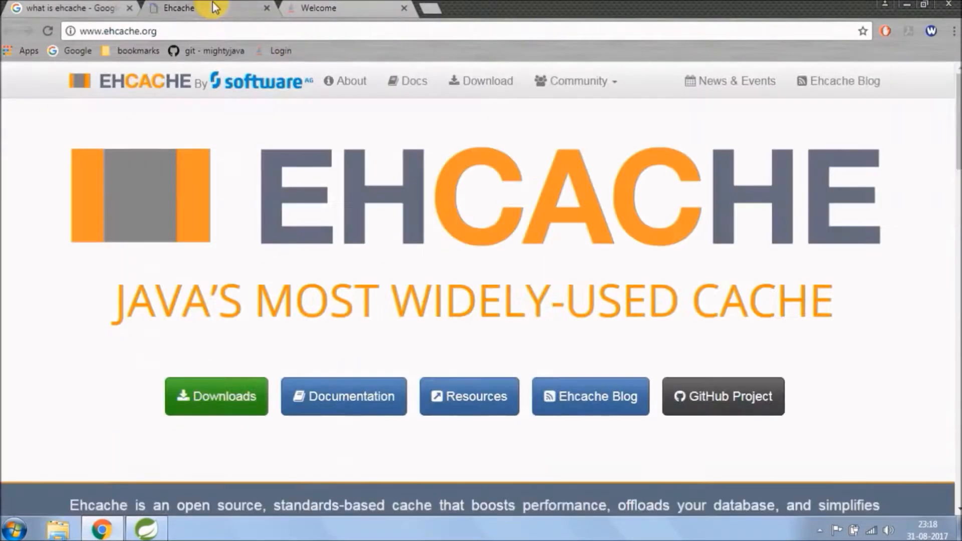
{"action": "mouse_move", "coordinate": [219, 139]}
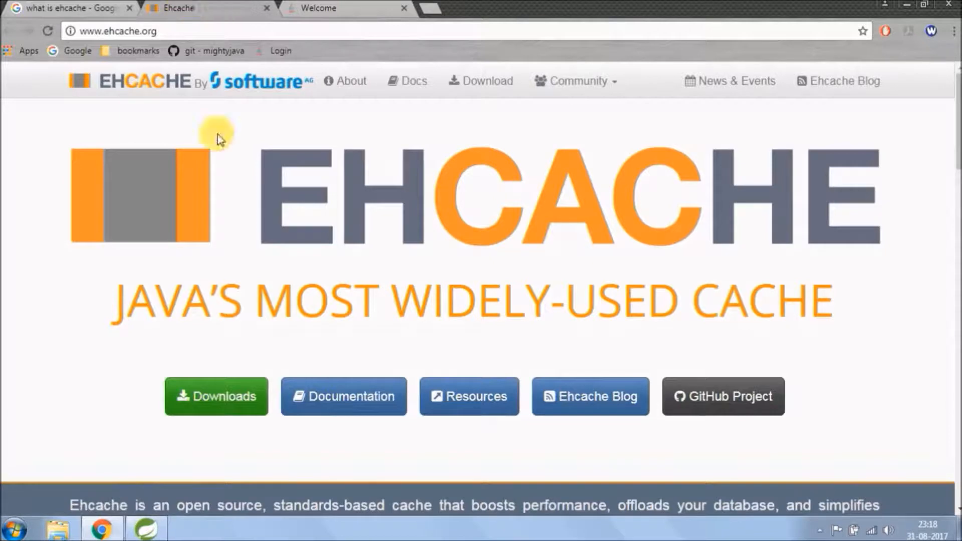
- Read the Ehcache home page introduction, highlighting its 'Java's most widely-used cache' tagline
{"action": "left_click_drag", "start_coordinate": [114, 299], "coordinate": [844, 299]}
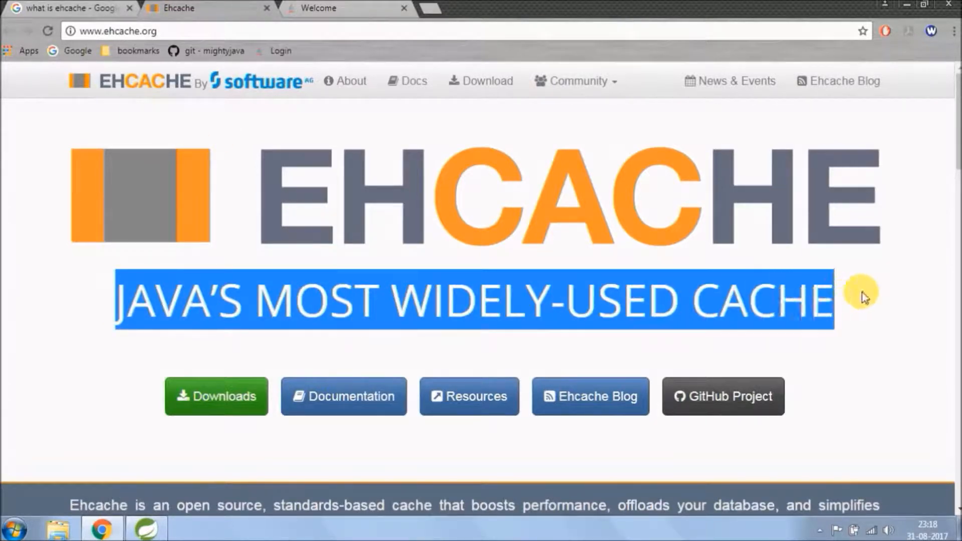
{"action": "scroll", "scroll_direction": "down", "scroll_amount": 3}
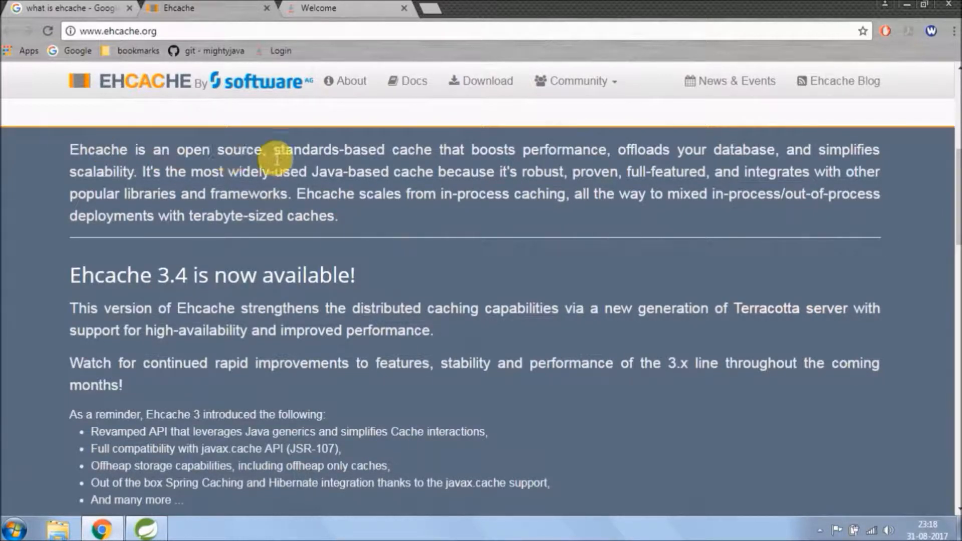
{"action": "mouse_move", "coordinate": [552, 160]}
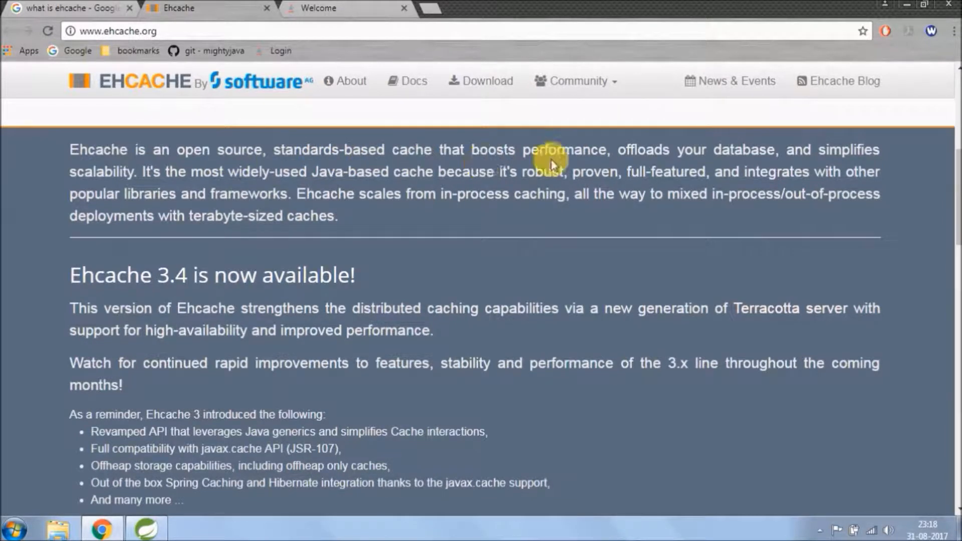
{"action": "mouse_move", "coordinate": [799, 164]}
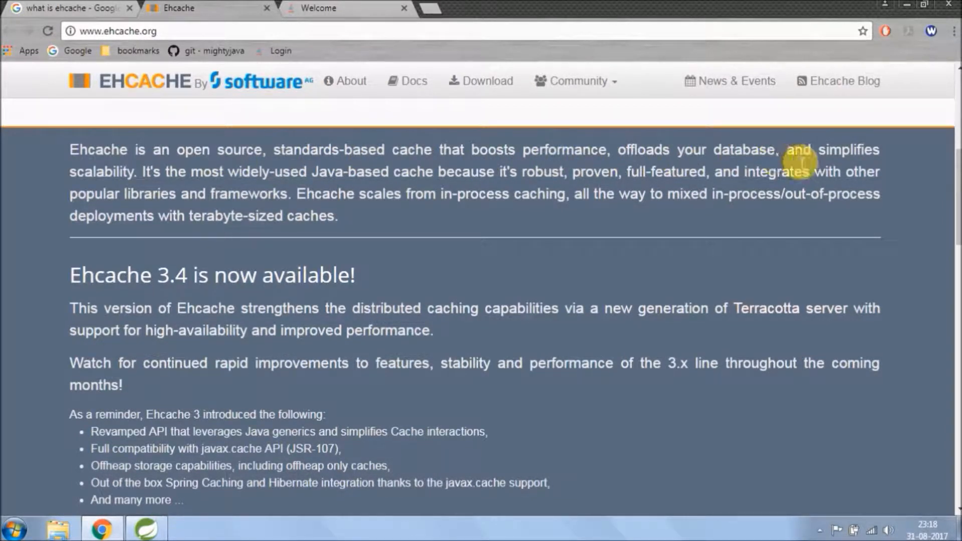
{"action": "mouse_move", "coordinate": [814, 175]}
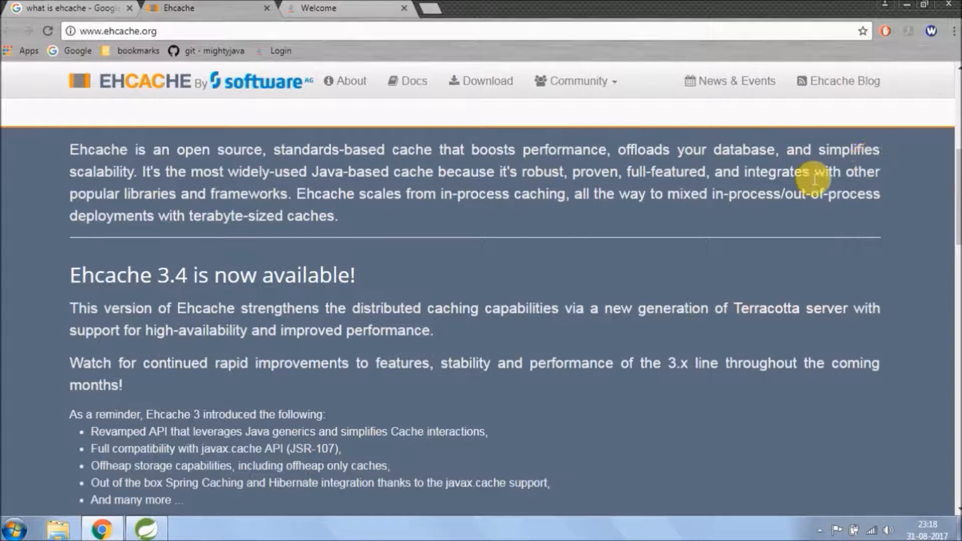
{"action": "mouse_move", "coordinate": [410, 212]}
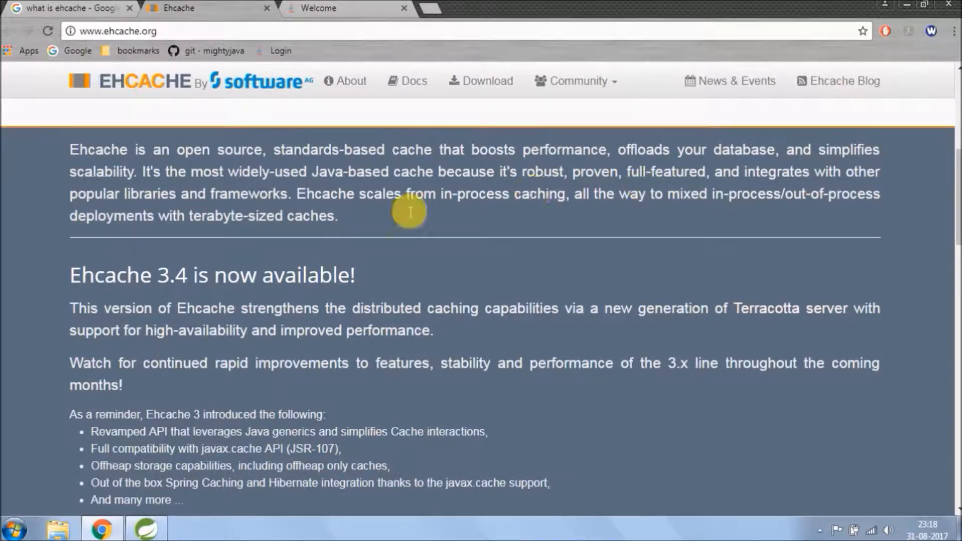
{"action": "mouse_move", "coordinate": [328, 224]}
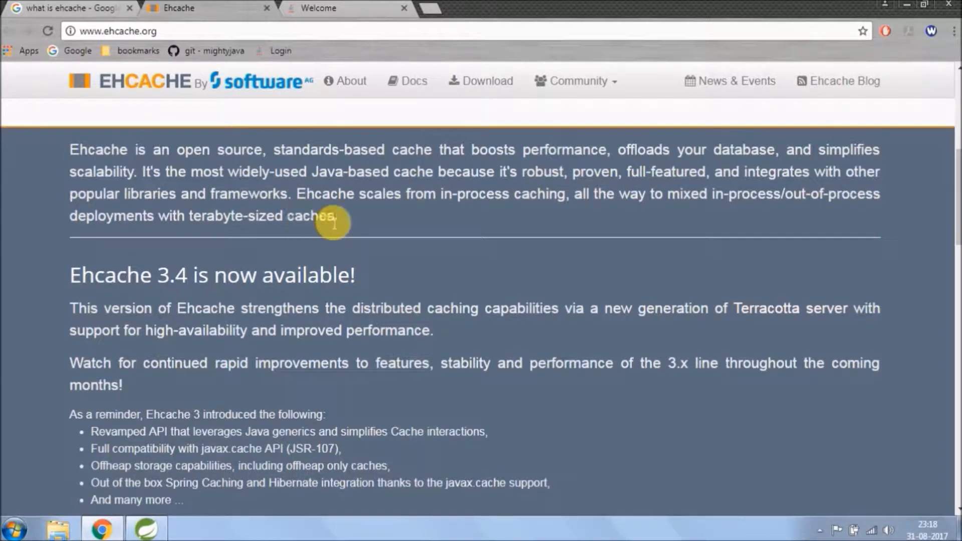
{"action": "mouse_move", "coordinate": [294, 222]}
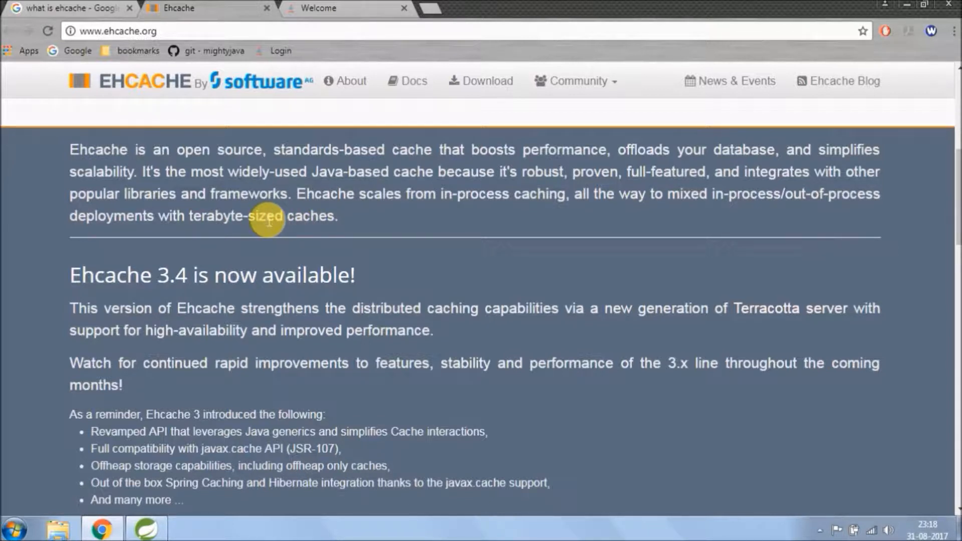
{"action": "mouse_move", "coordinate": [323, 221]}
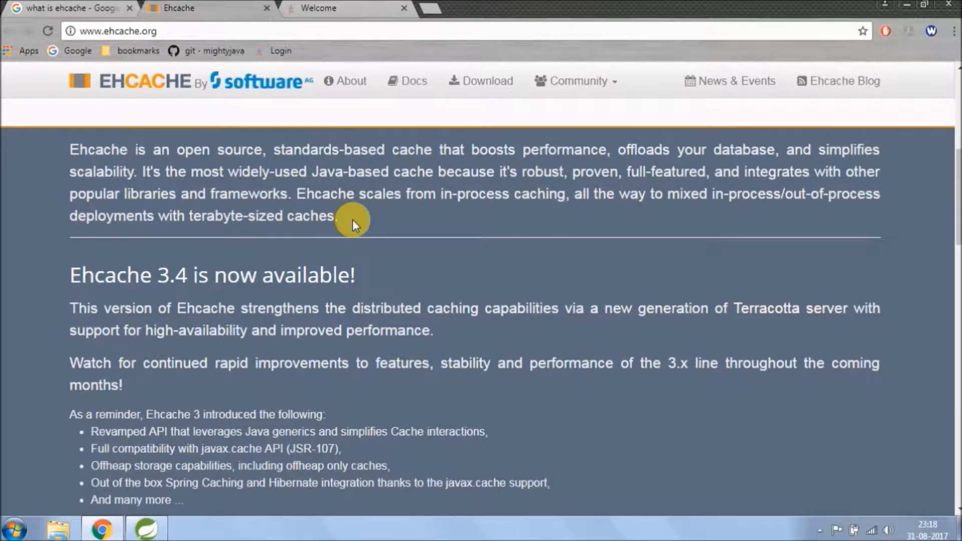
{"action": "scroll", "scroll_direction": "up", "scroll_amount": 3}
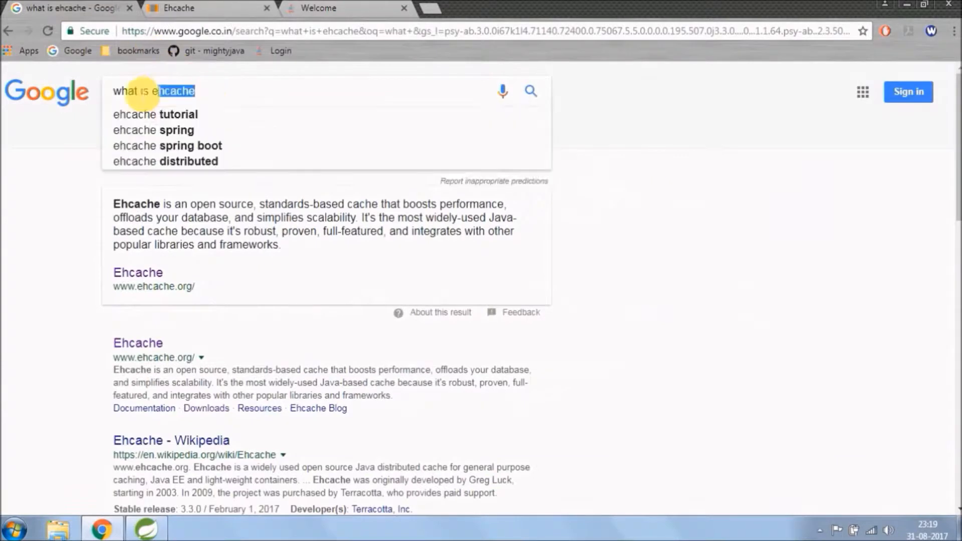
- Find the reference ehcache.xml on ehcache.org and select its root ehcache element line for copying
{"action": "type", "text": "ehcache"}
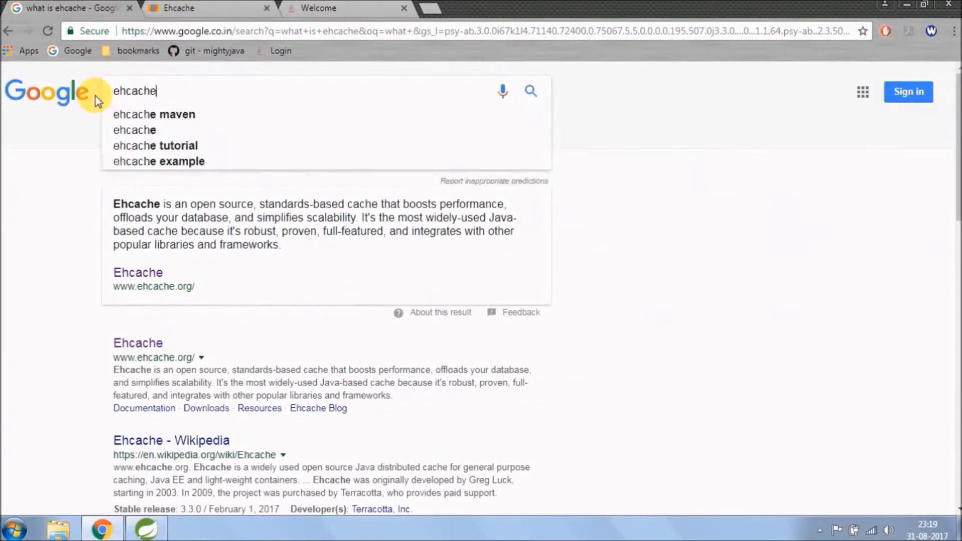
{"action": "type", "text": ".xml"}
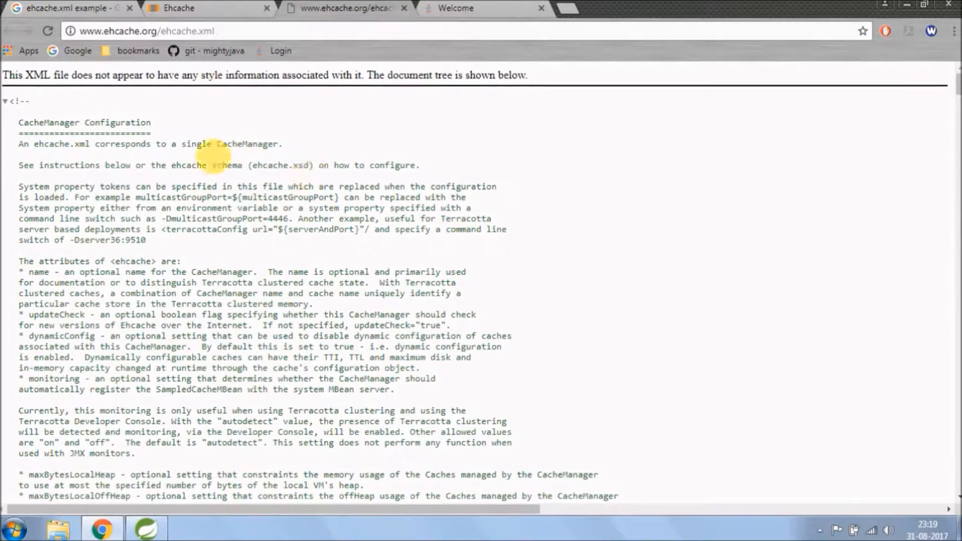
{"action": "mouse_move", "coordinate": [290, 149]}
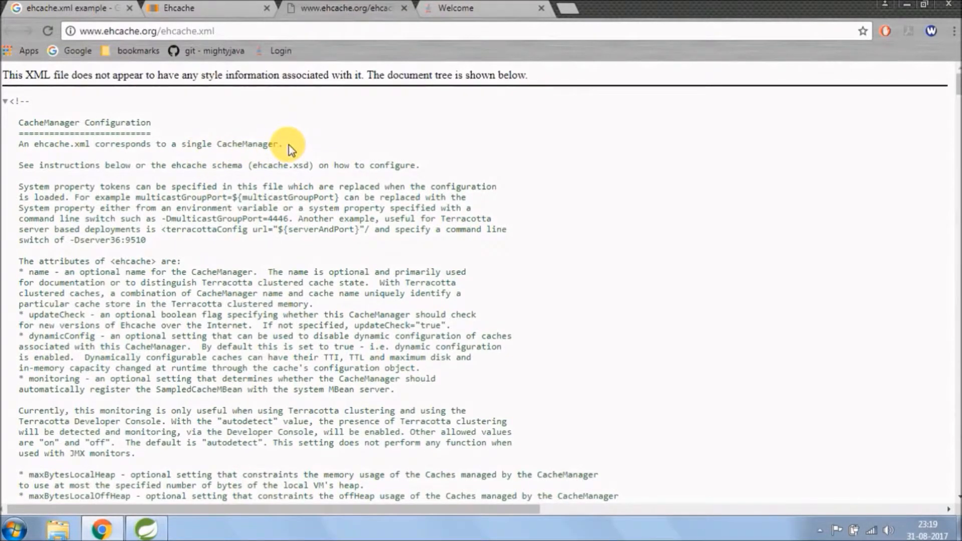
{"action": "scroll", "scroll_direction": "down", "scroll_amount": 3}
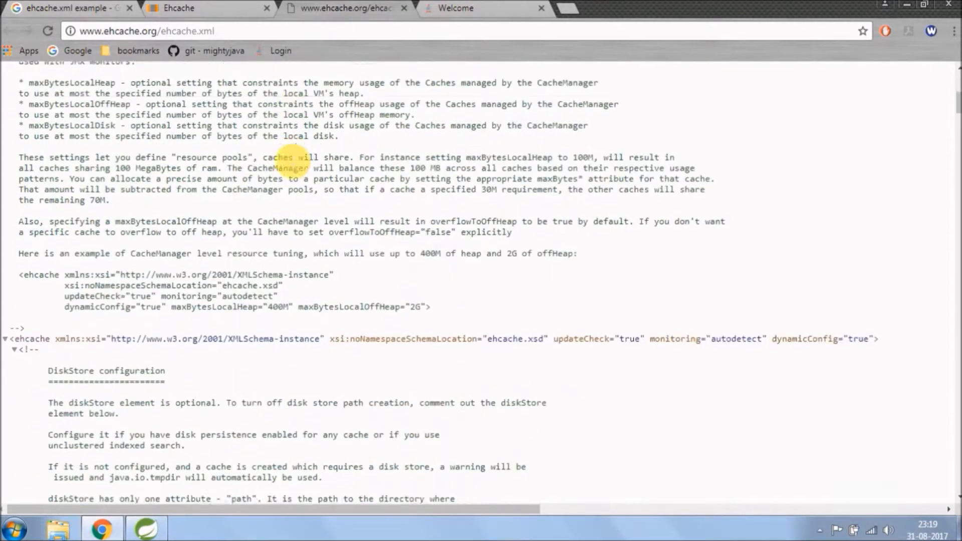
{"action": "scroll", "scroll_direction": "down", "scroll_amount": 3}
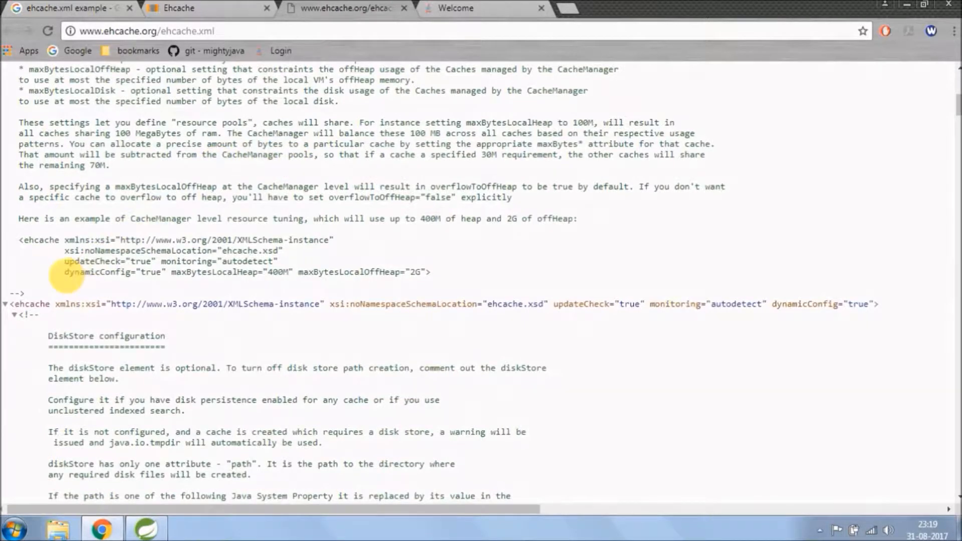
{"action": "mouse_move", "coordinate": [217, 219]}
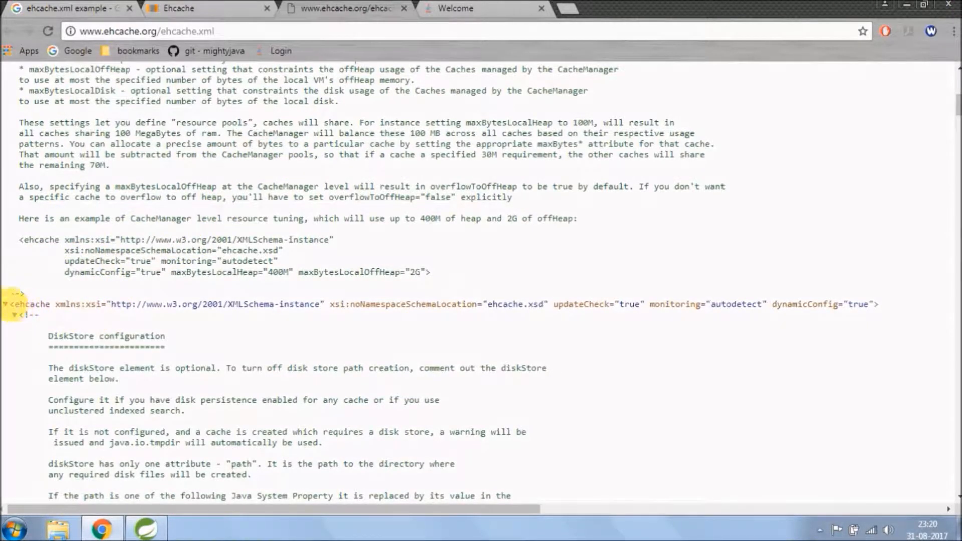
{"action": "triple_click", "coordinate": [425, 304]}
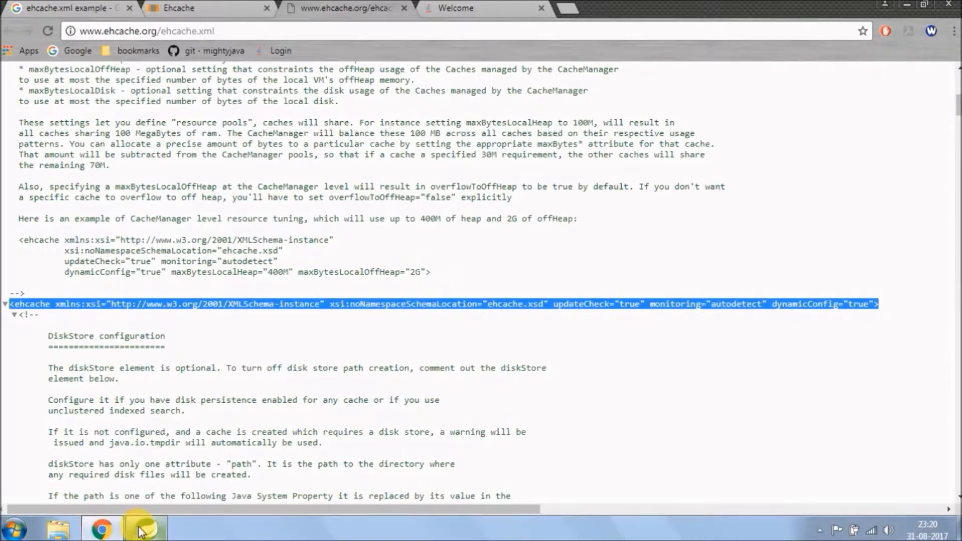
{"action": "left_click", "coordinate": [143, 527]}
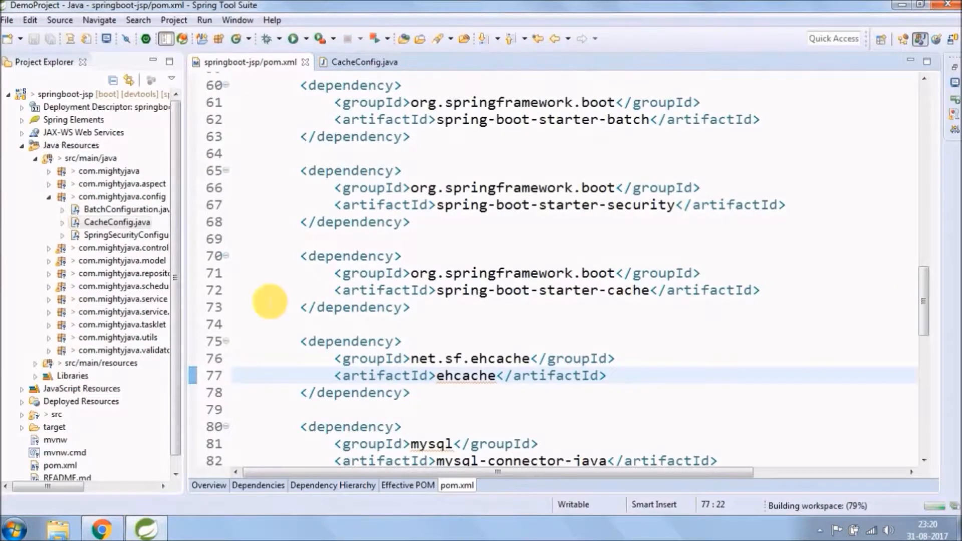
- Create a new XML file named ehcache.xml in src/main/resources
{"action": "left_click", "coordinate": [31, 363]}
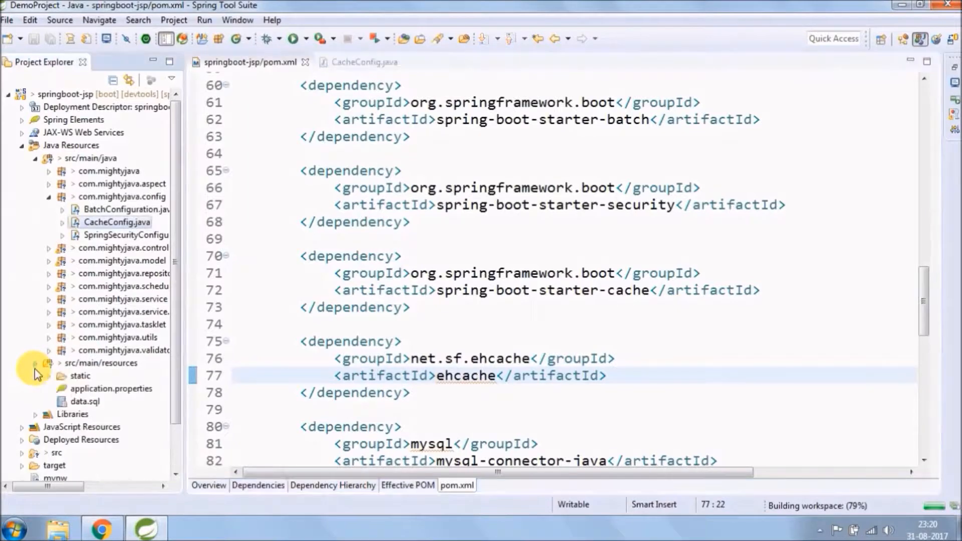
{"action": "right_click", "coordinate": [100, 364]}
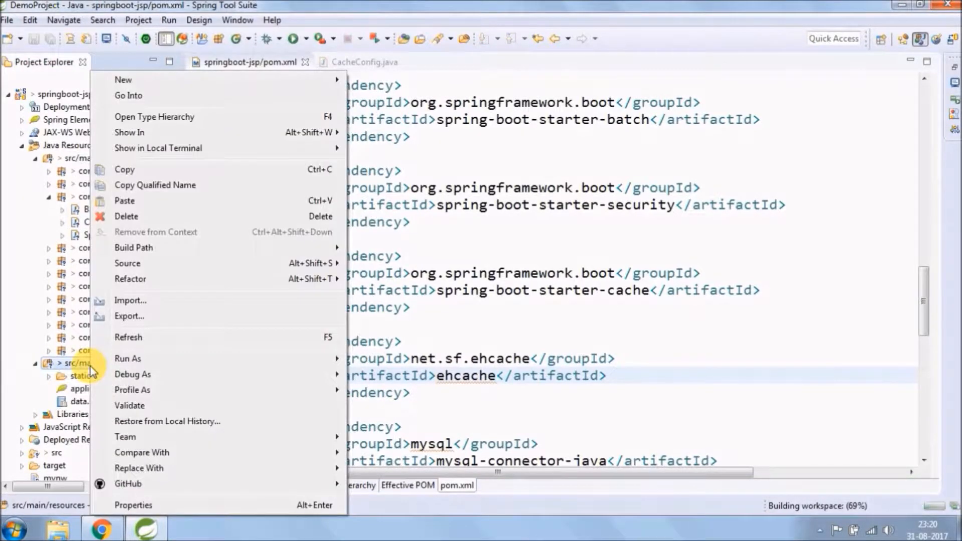
{"action": "left_click", "coordinate": [123, 80]}
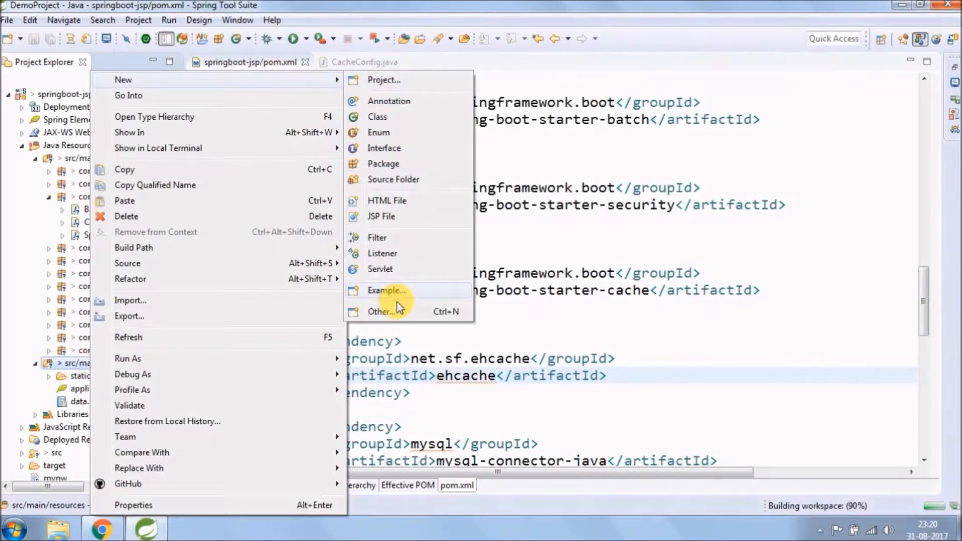
{"action": "left_click", "coordinate": [380, 312]}
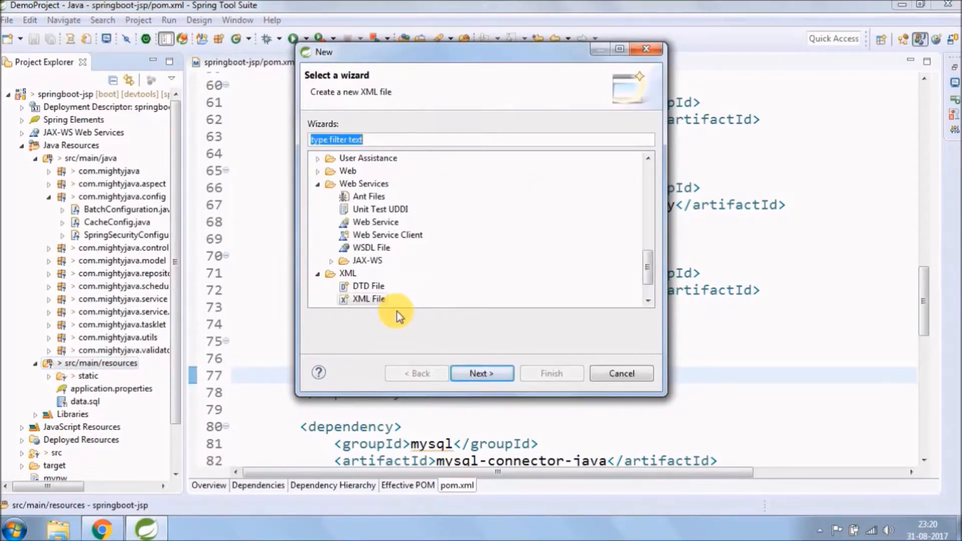
{"action": "left_click", "coordinate": [481, 373]}
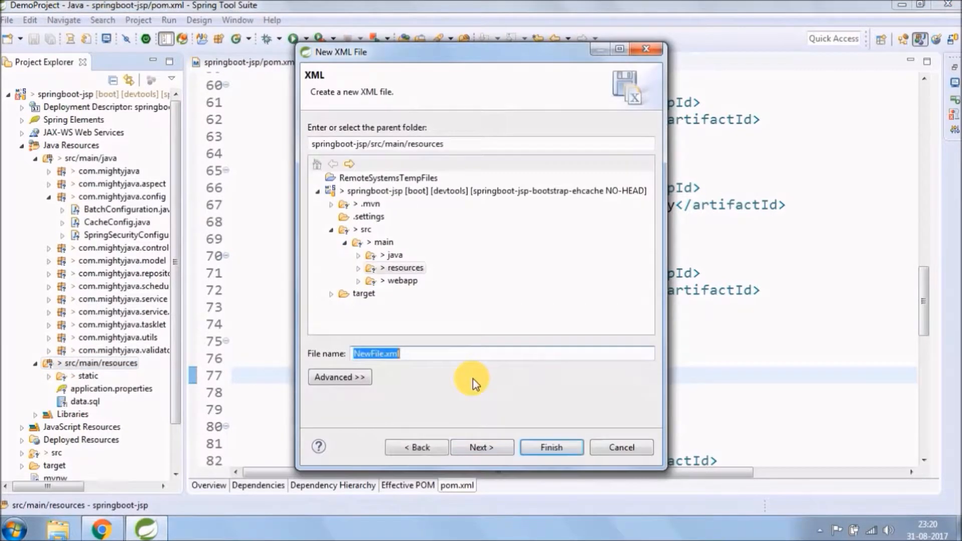
{"action": "type", "text": "ehc.xml"}
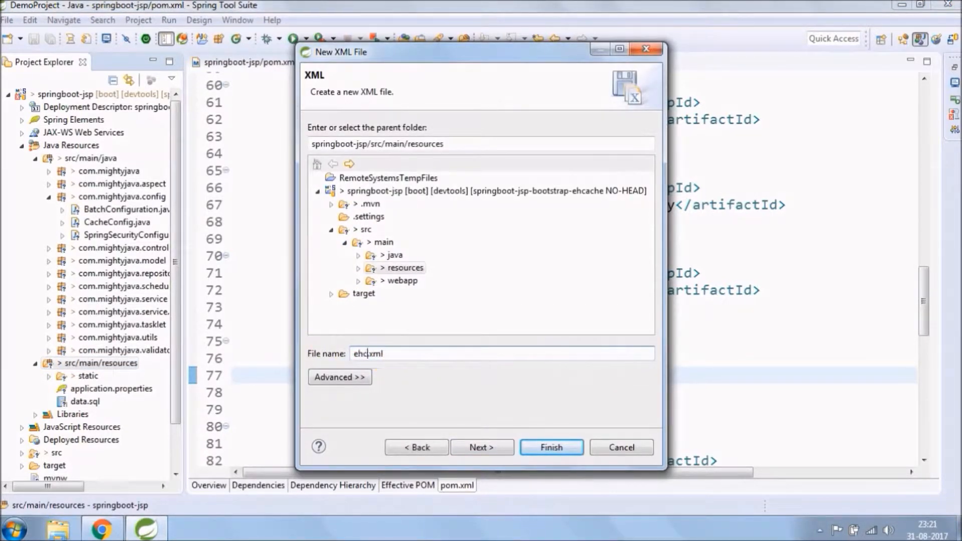
{"action": "left_click", "coordinate": [551, 447]}
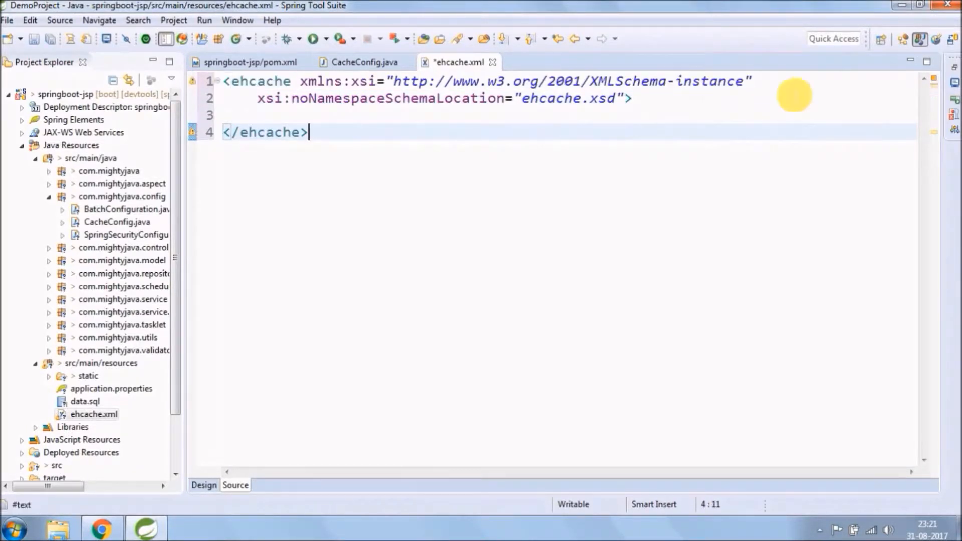
- Write a cache element with name, maxEntriesLocalHeap and timeToLiveSeconds attributes inside the root
{"action": "key", "text": "Return"}
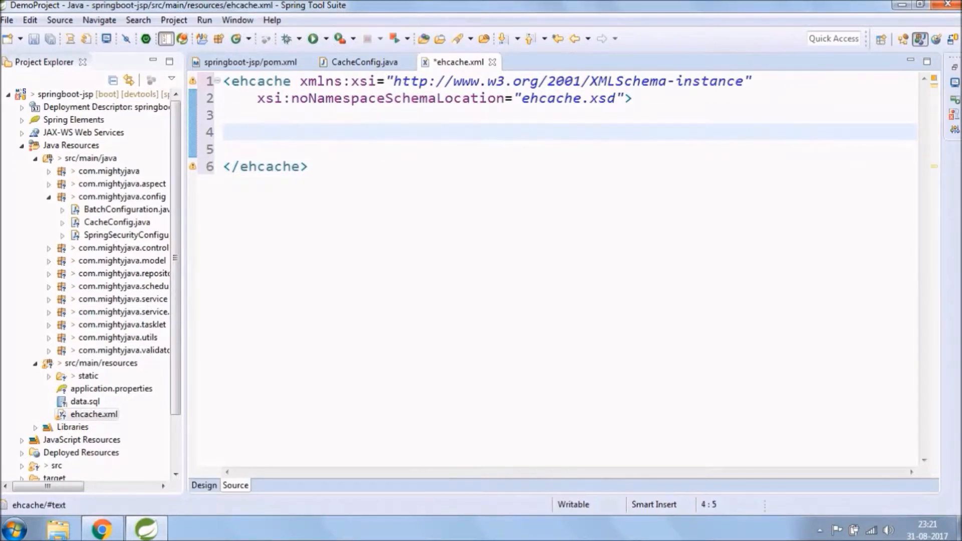
{"action": "type", "text": "<cache />"}
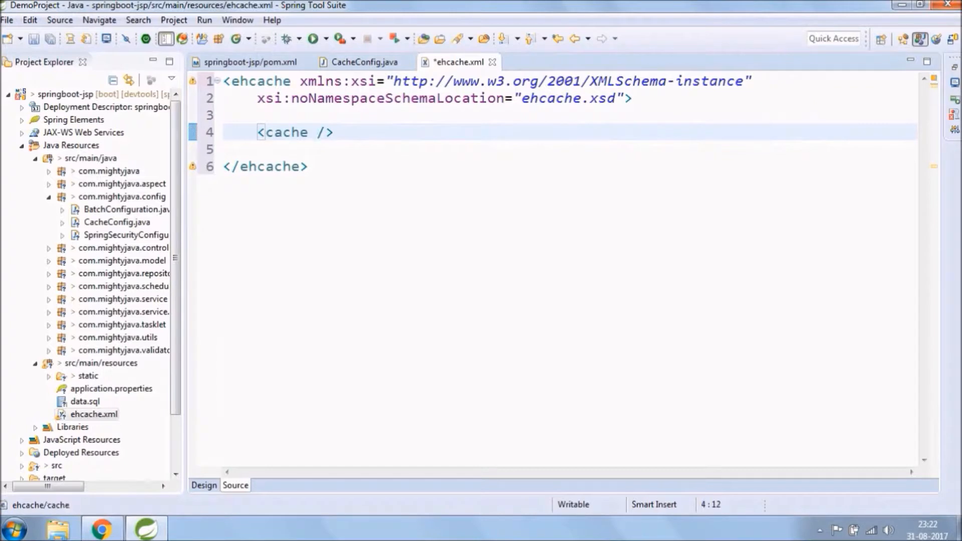
{"action": "type", "text": "name=\"\""}
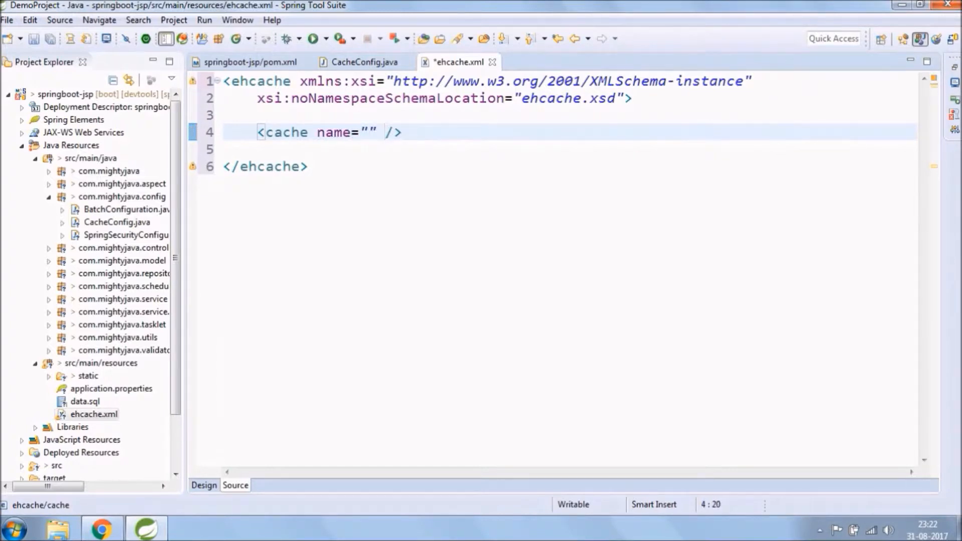
{"action": "type", "text": "maxEntr"}
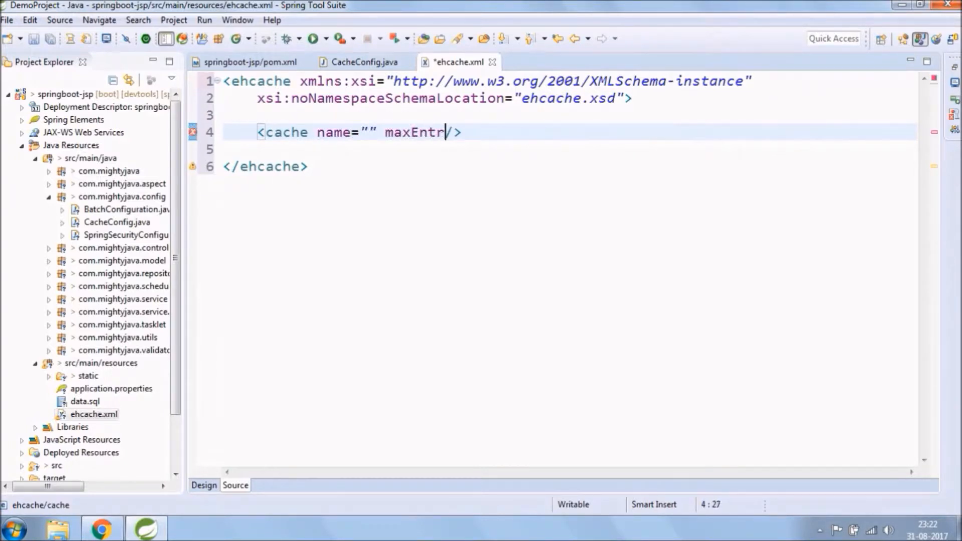
{"action": "type", "text": "iesLocalHea"}
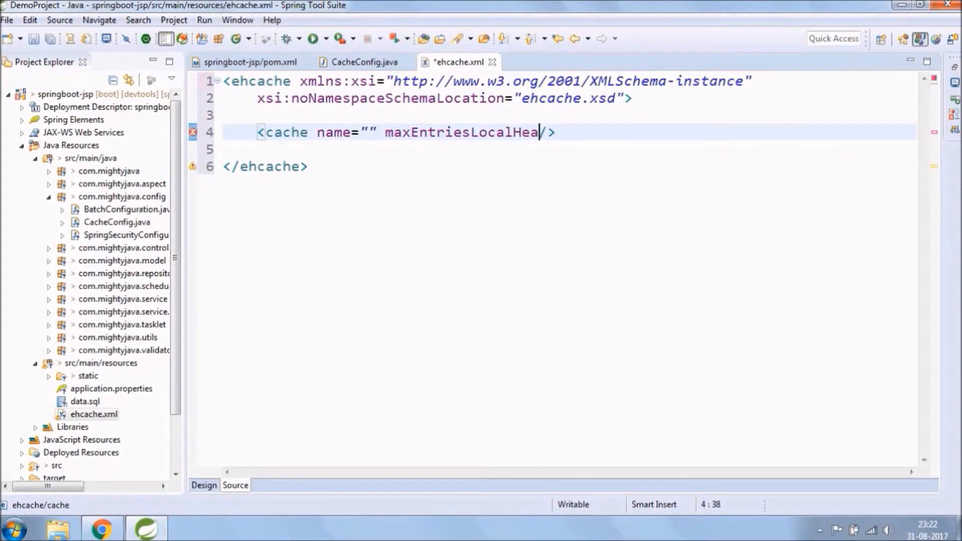
{"action": "type", "text": "p="}
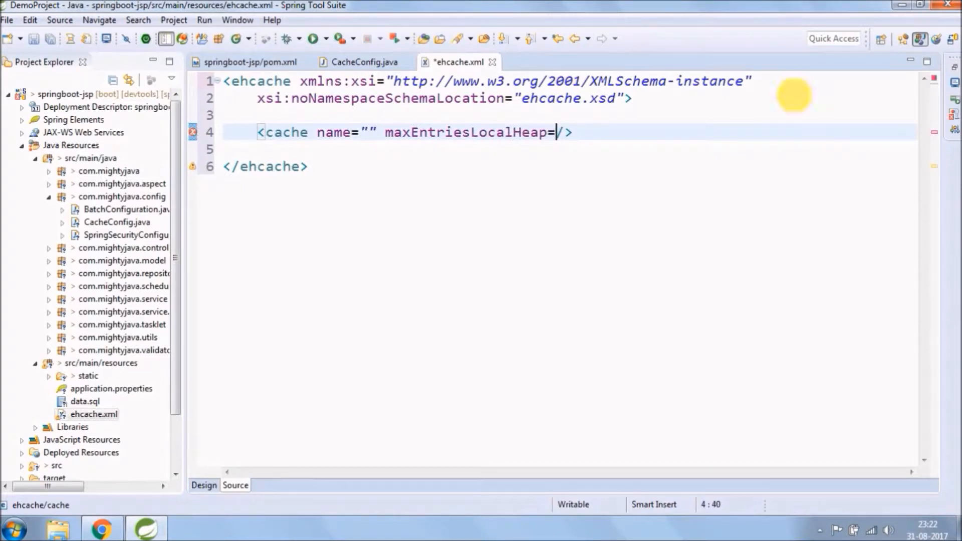
{"action": "type", "text": "\"\""}
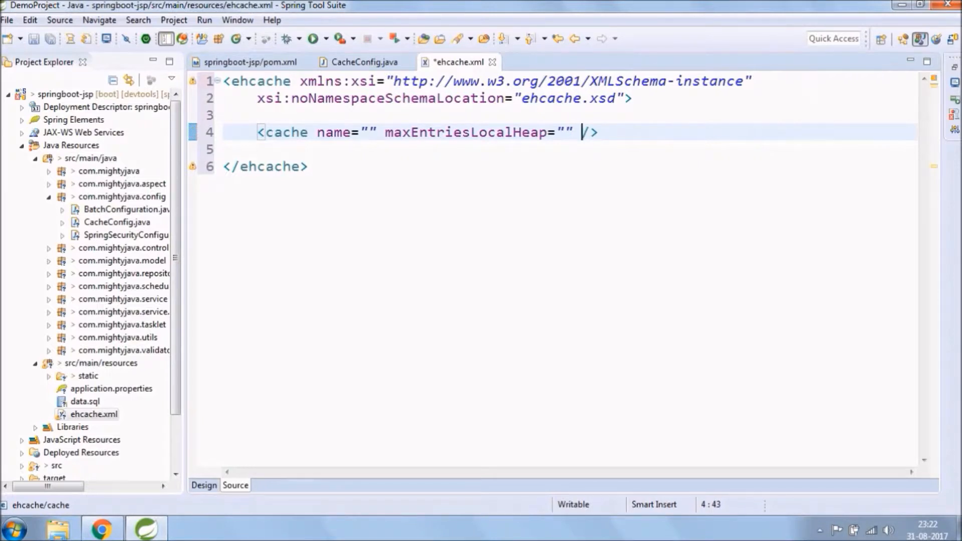
{"action": "type", "text": "ti"}
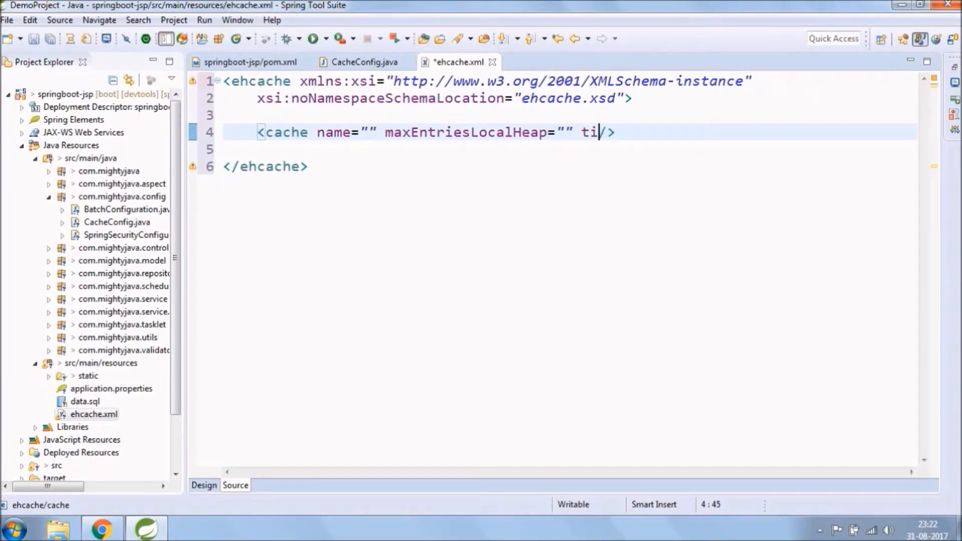
{"action": "type", "text": "meTo"}
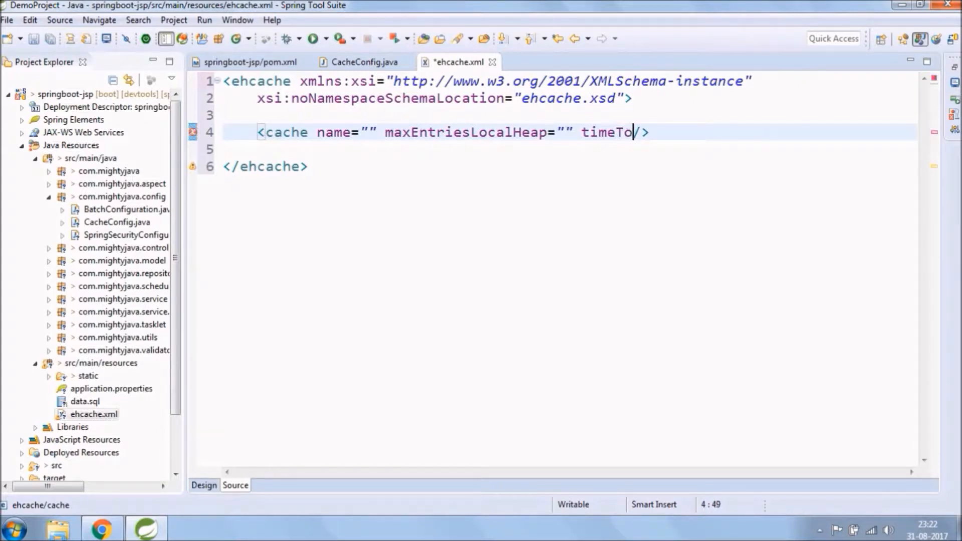
{"action": "type", "text": "Live"}
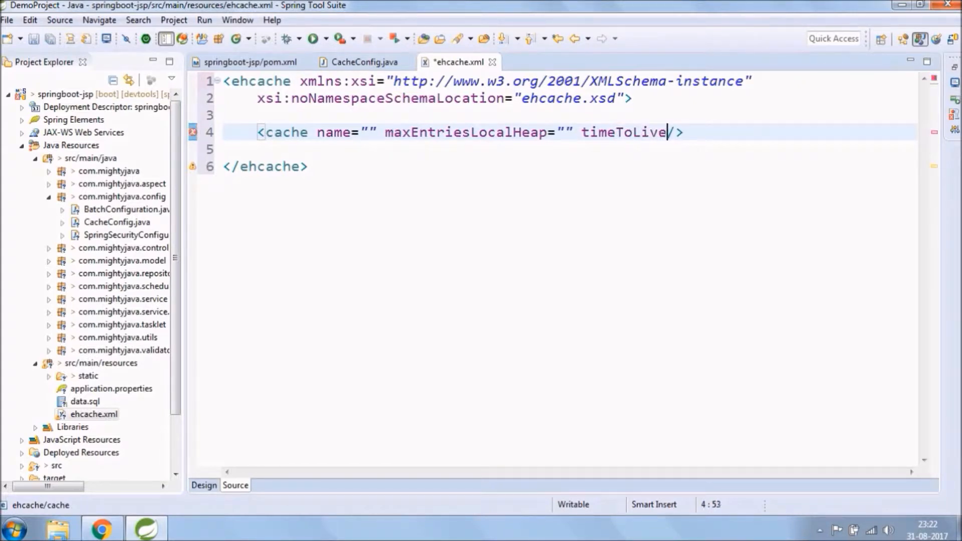
{"action": "type", "text": "Se"}
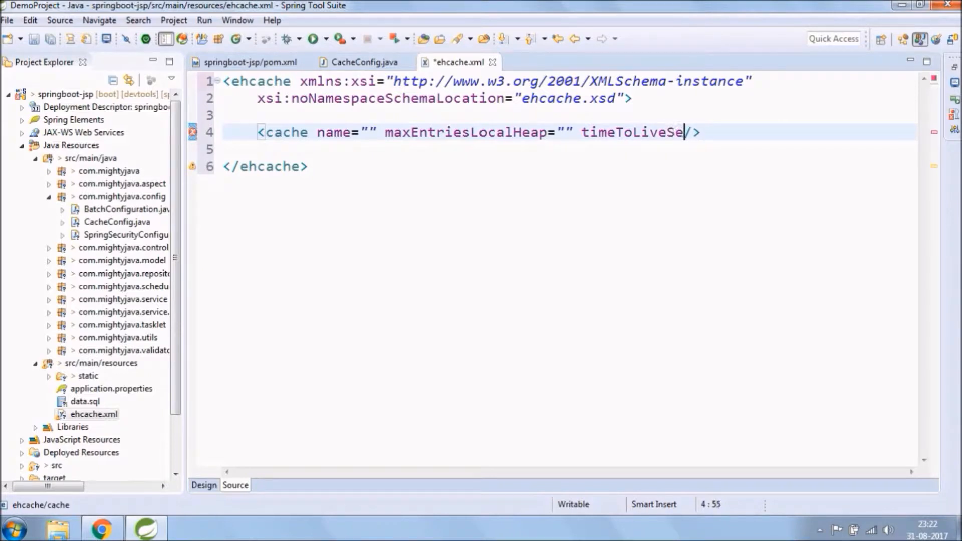
{"action": "type", "text": "con"}
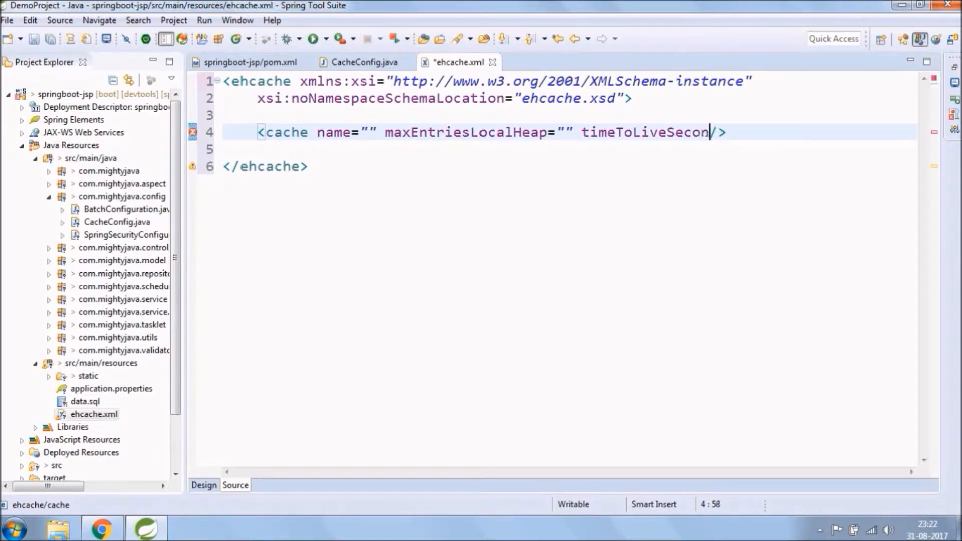
{"action": "type", "text": "ds=\""}
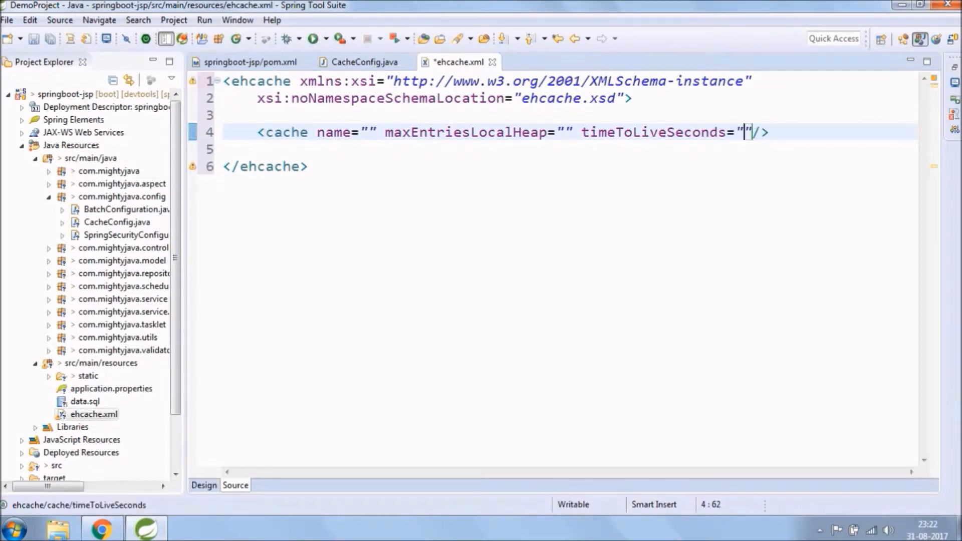
- Fill in timeToLiveSeconds 600, maxEntriesLocalHeap 200 and the cache name 'user'
{"action": "type", "text": "6"}
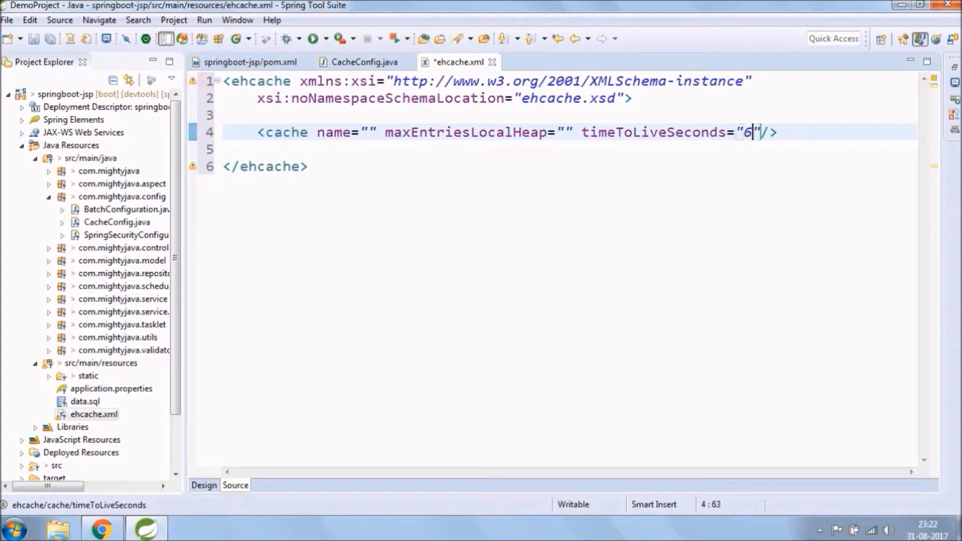
{"action": "type", "text": "00"}
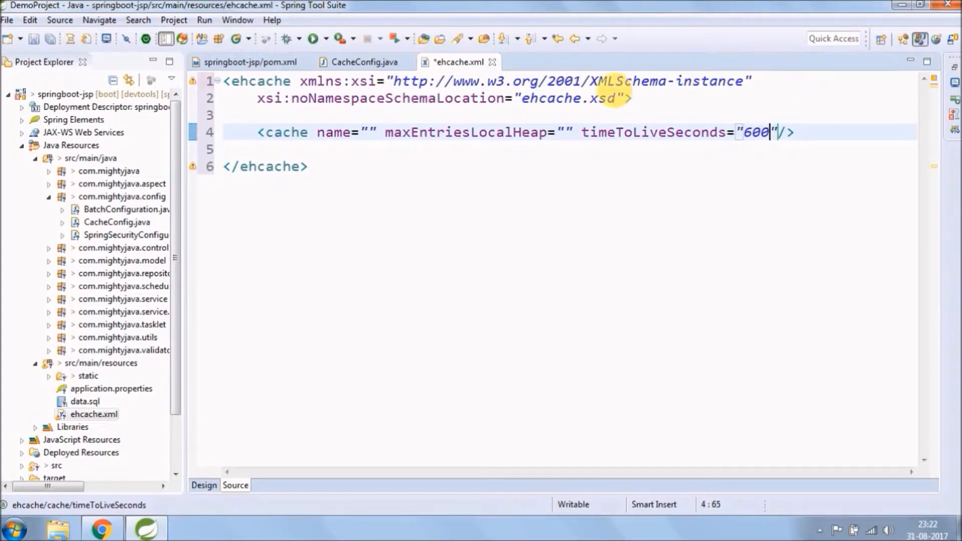
{"action": "type", "text": "200"}
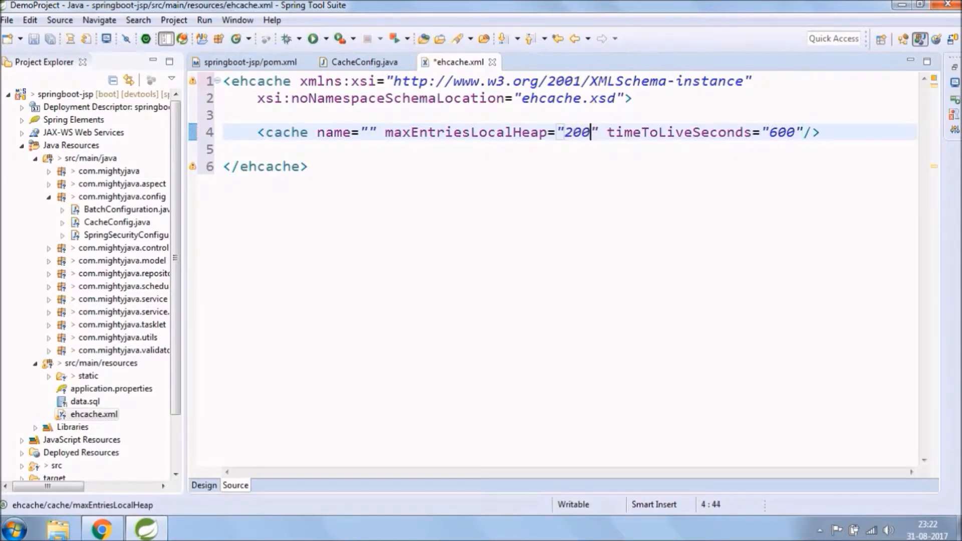
{"action": "type", "text": "user"}
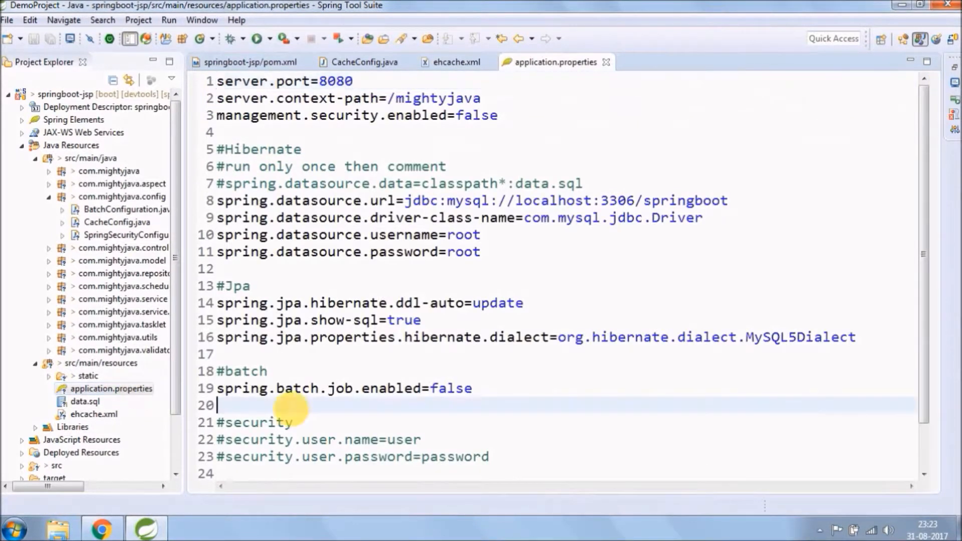
- Add #jsp view settings and start a #cache section with spring.cache.type via content assist
{"action": "type", "text": "#jsp"}
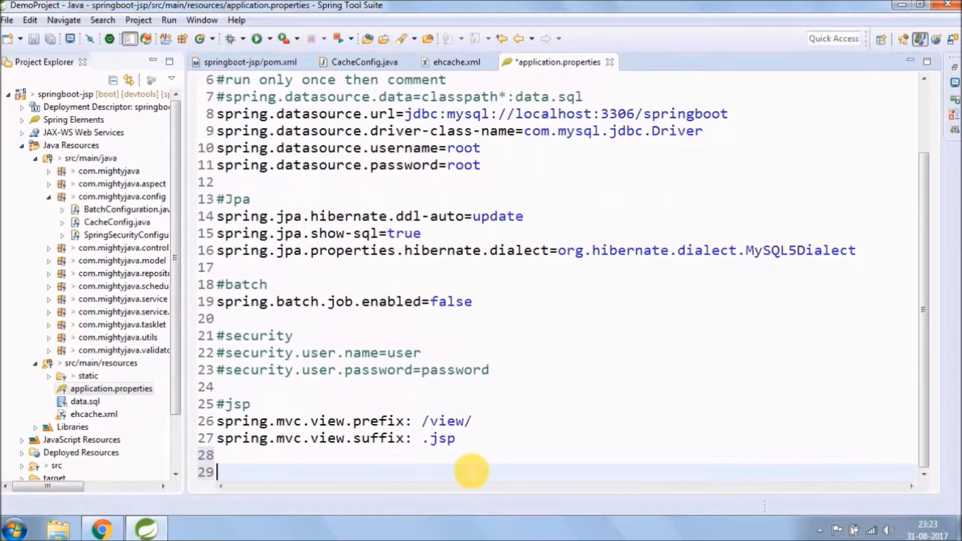
{"action": "type", "text": "#cache"}
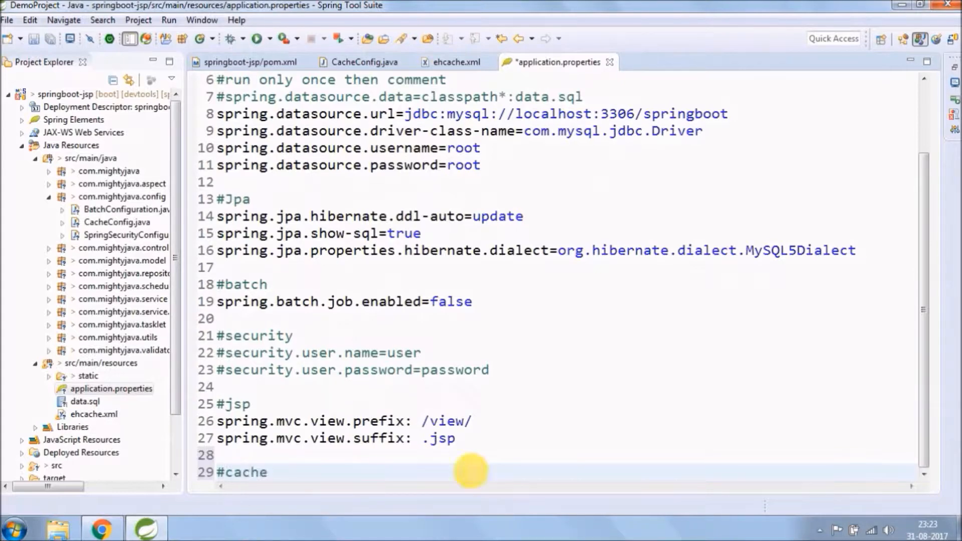
{"action": "type", "text": "spring."}
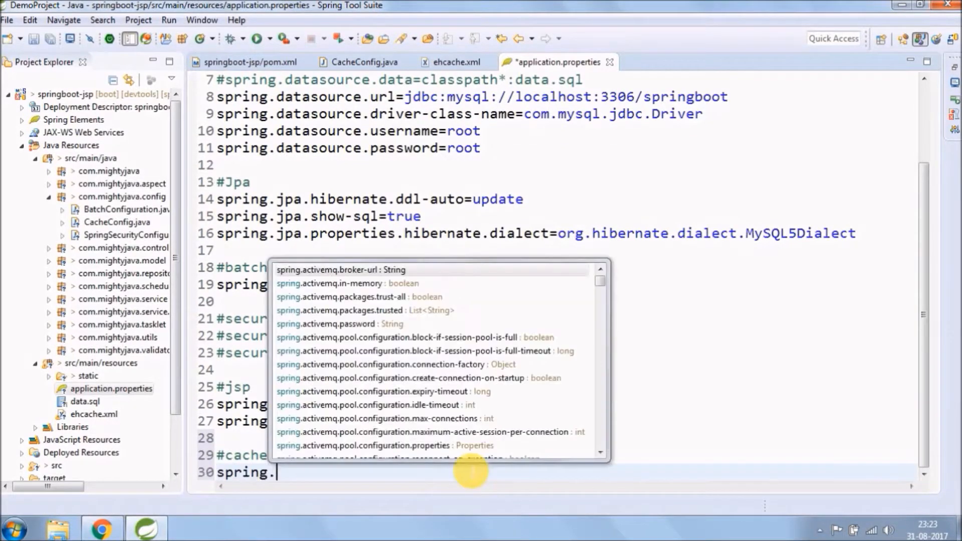
{"action": "type", "text": "c"}
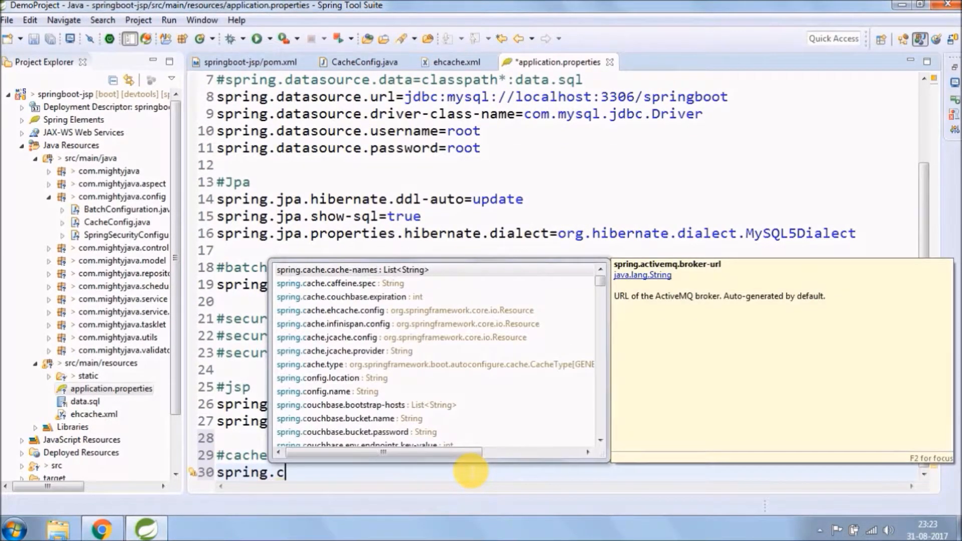
{"action": "type", "text": "ache.type=ehcache"}
{"action": "type", "text": "s"}
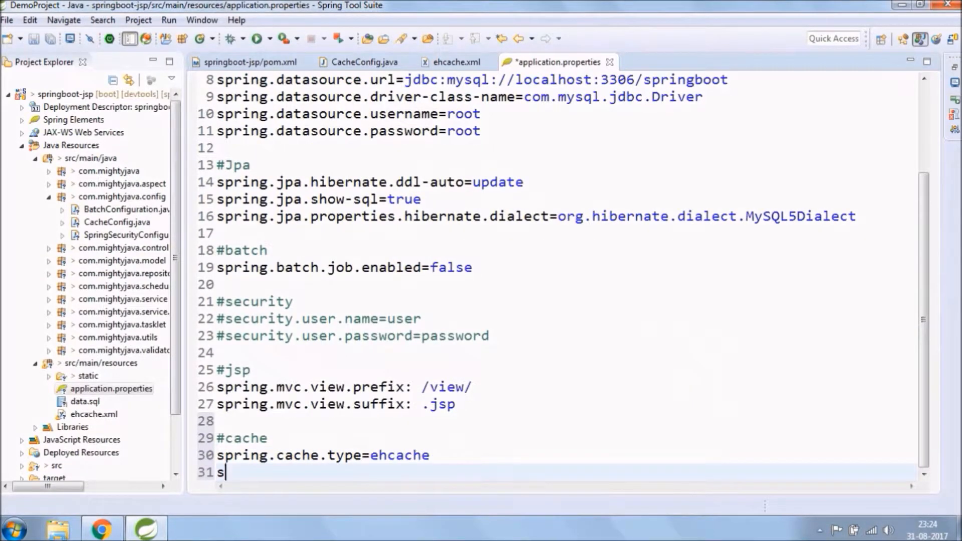
- Set spring.cache.type=ehcache and spring.cache.ehcache.config=classpath:ehcache.xml, then save
{"action": "type", "text": "pring.cache."}
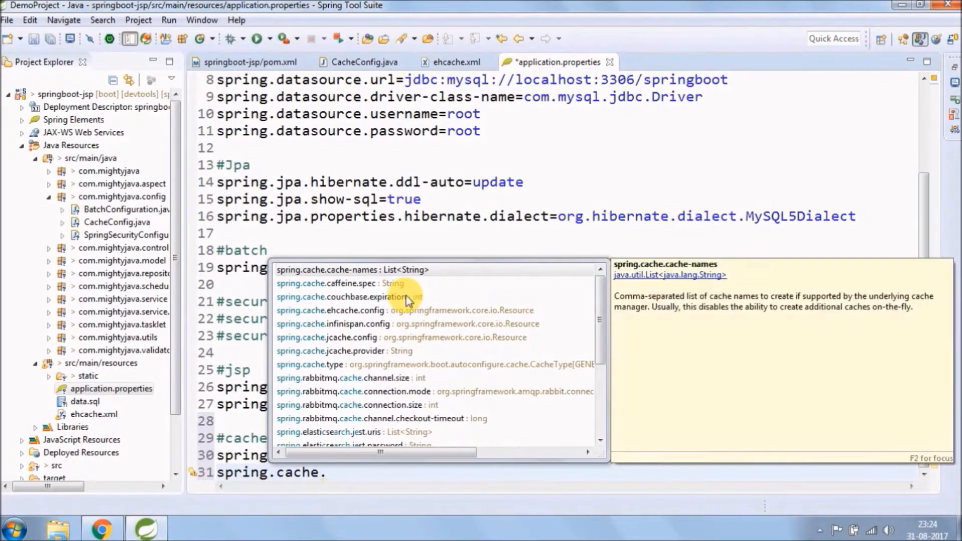
{"action": "type", "text": "ehcache.config=c"}
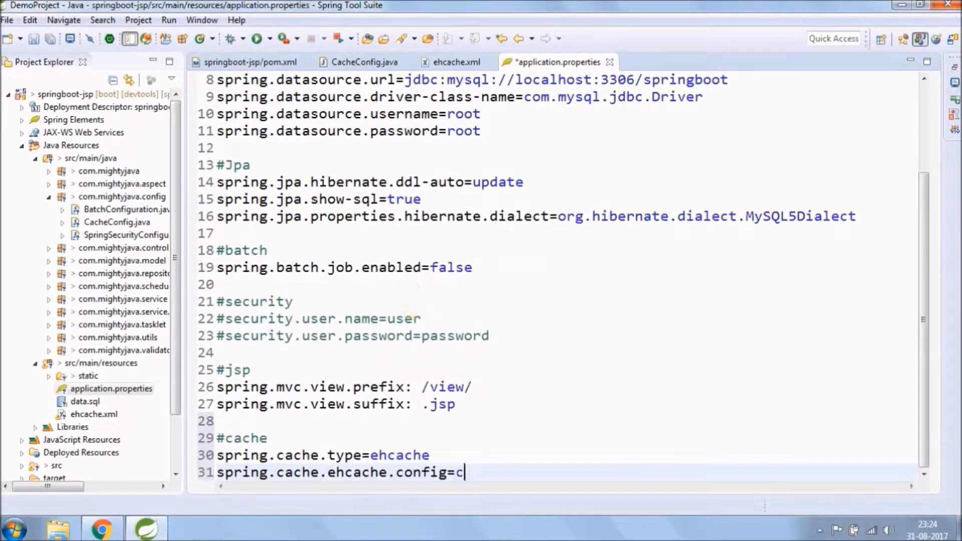
{"action": "type", "text": "lasspath:ehcache.xml"}
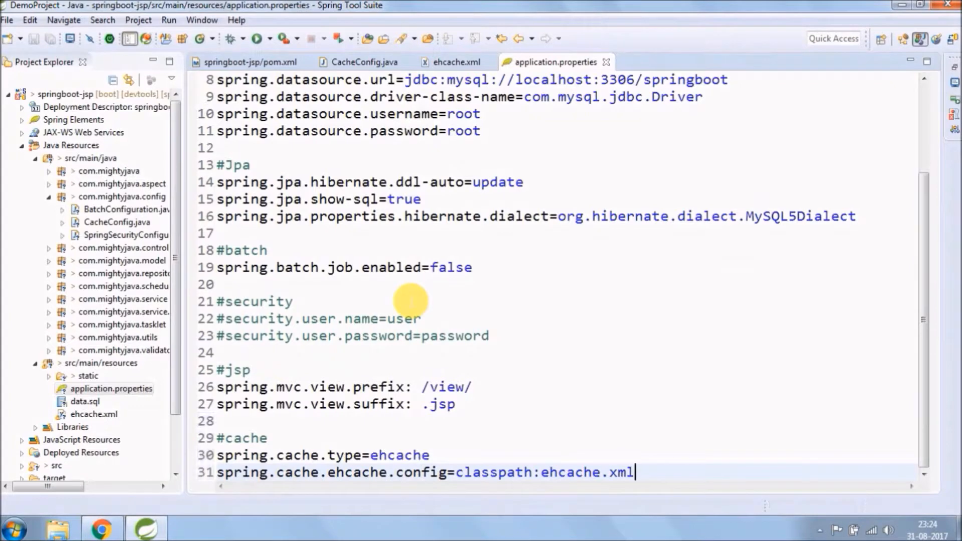
{"action": "left_click", "coordinate": [361, 61]}
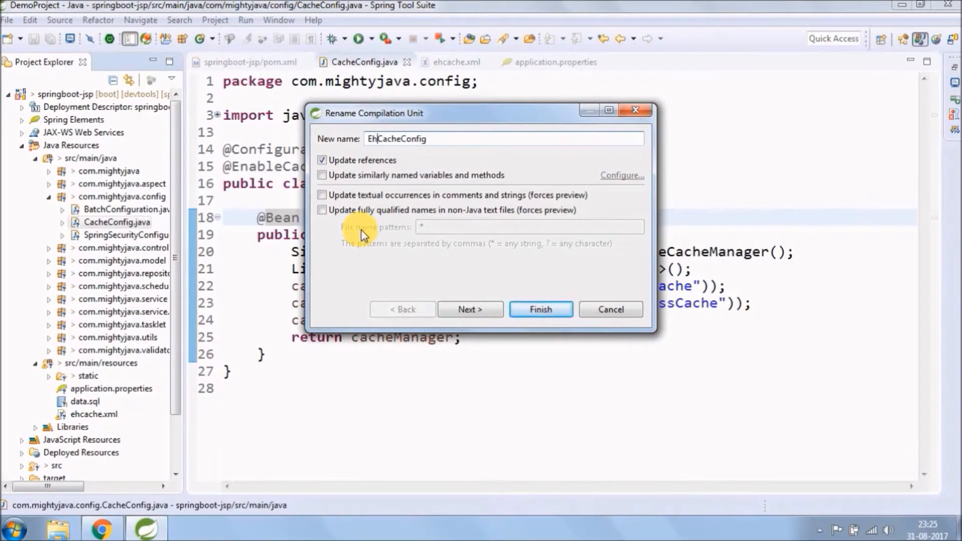
- Rename CacheConfig to EhCacheConfig, remove the cacheManager bean and organize imports
{"action": "left_click", "coordinate": [540, 309]}
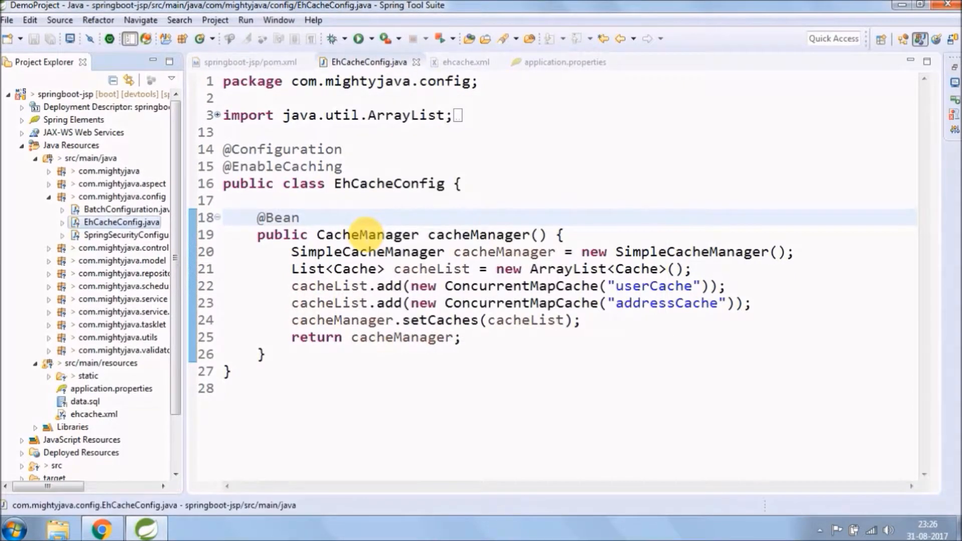
{"action": "left_click", "coordinate": [366, 235]}
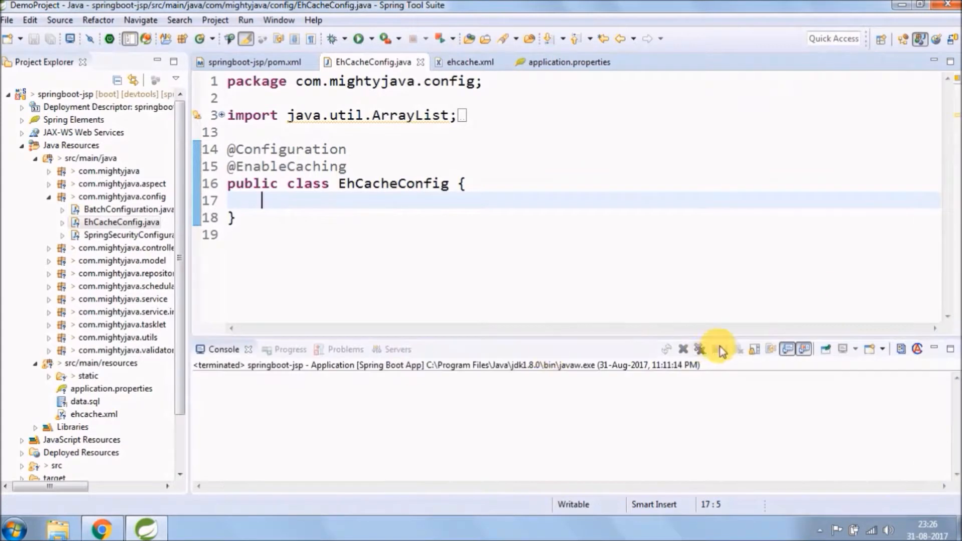
{"action": "key", "text": "Ctrl+Shift+O"}
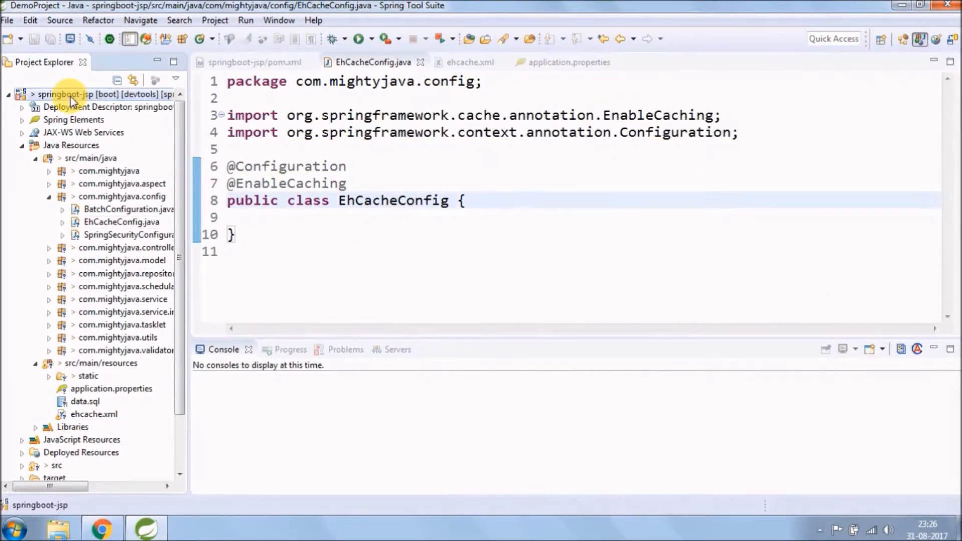
- Run springboot-jsp as a Spring Boot App until Tomcat starts on port 8080
{"action": "right_click", "coordinate": [76, 92]}
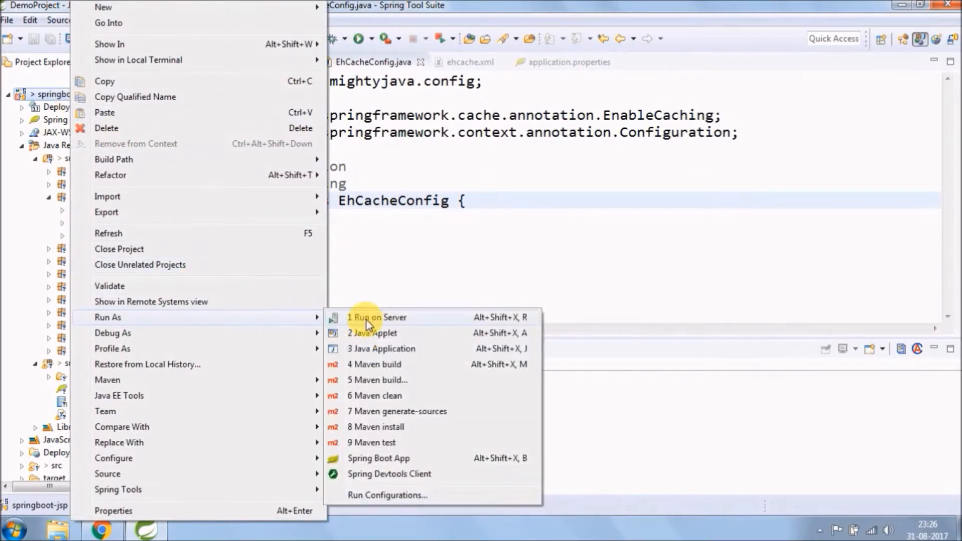
{"action": "left_click", "coordinate": [378, 458]}
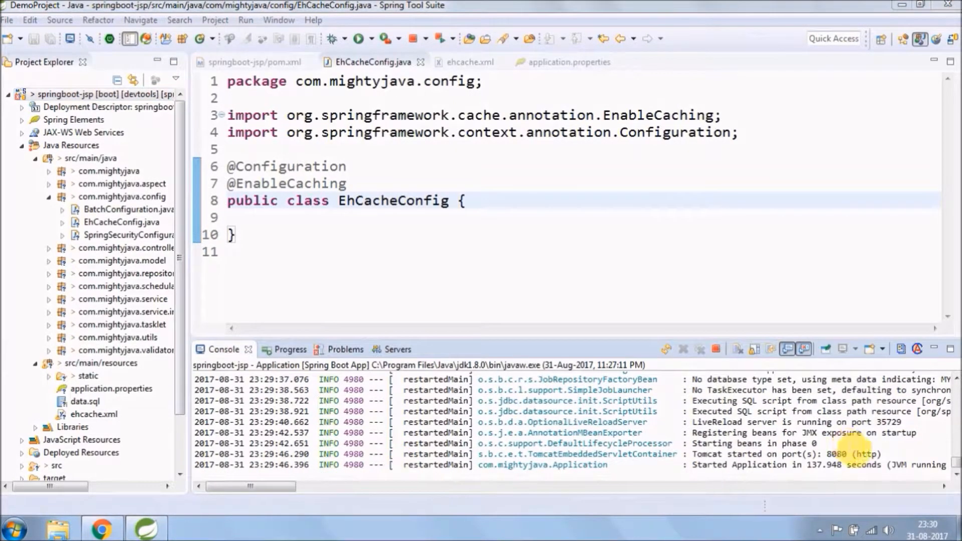
{"action": "left_click", "coordinate": [737, 350]}
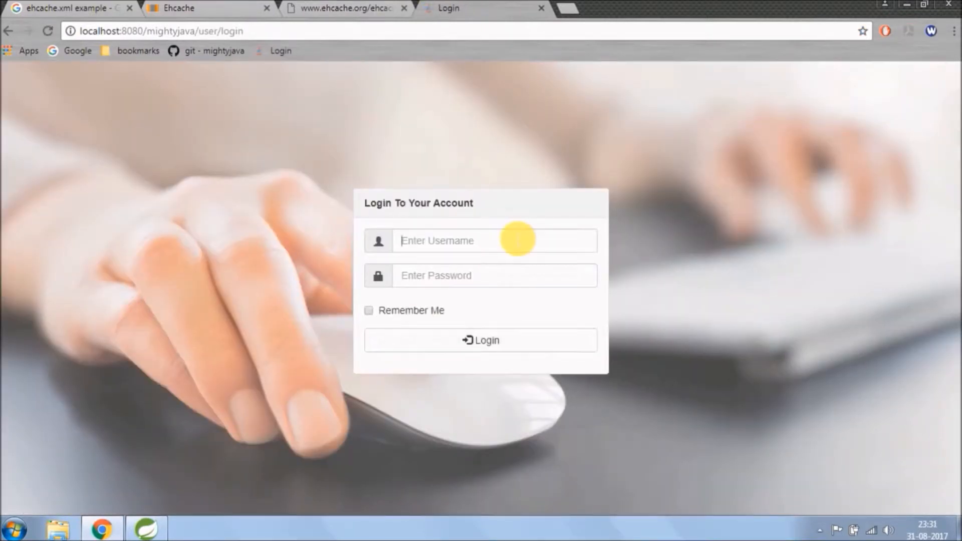
{"action": "type", "text": "terrym"}
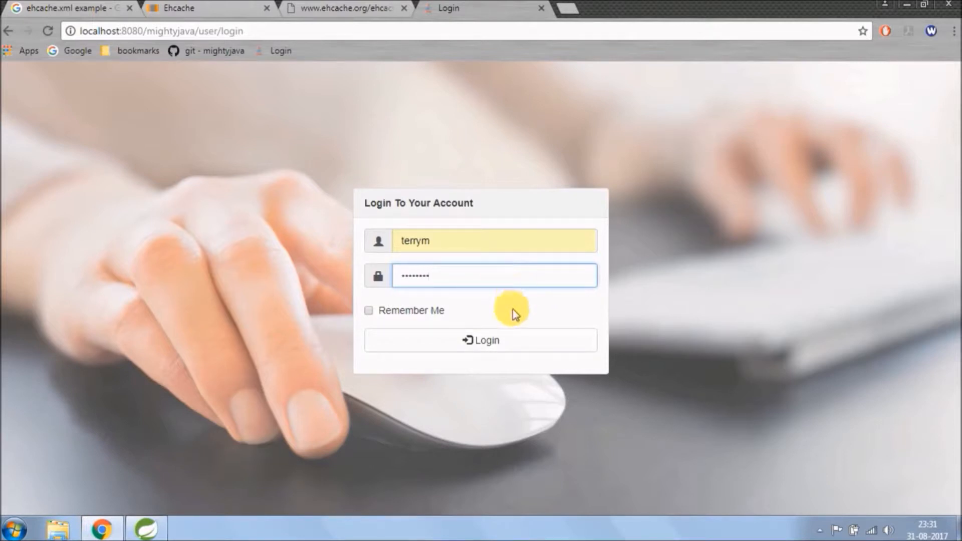
{"action": "left_click", "coordinate": [481, 340]}
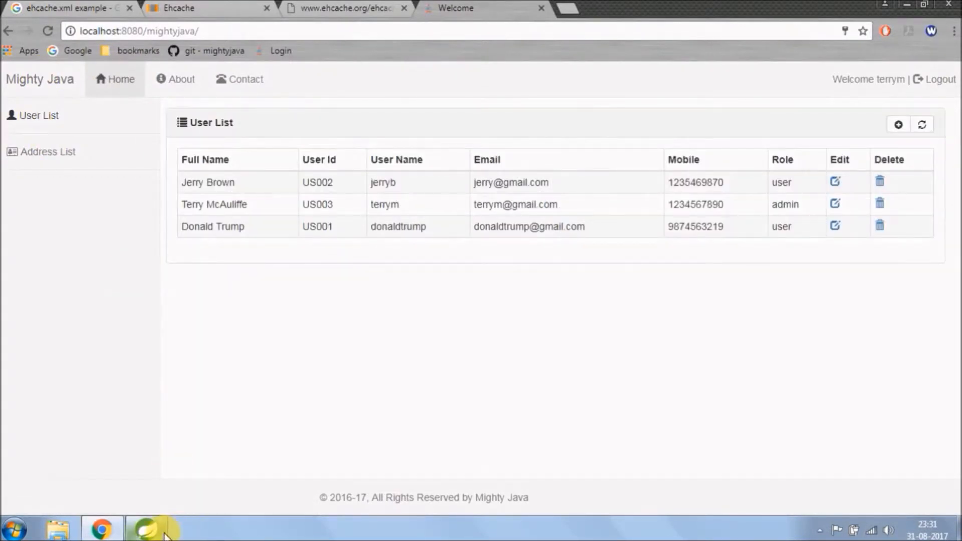
{"action": "left_click", "coordinate": [150, 528]}
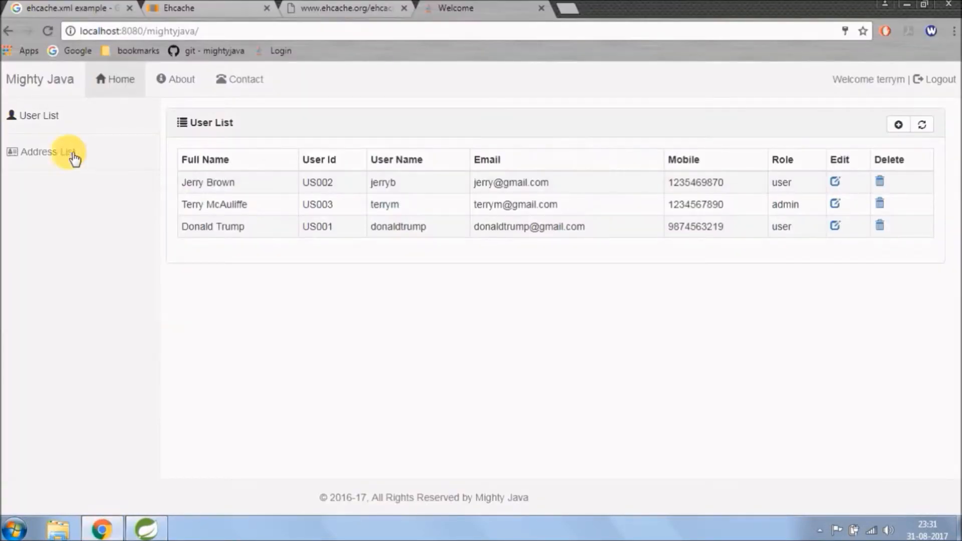
{"action": "left_click", "coordinate": [147, 528]}
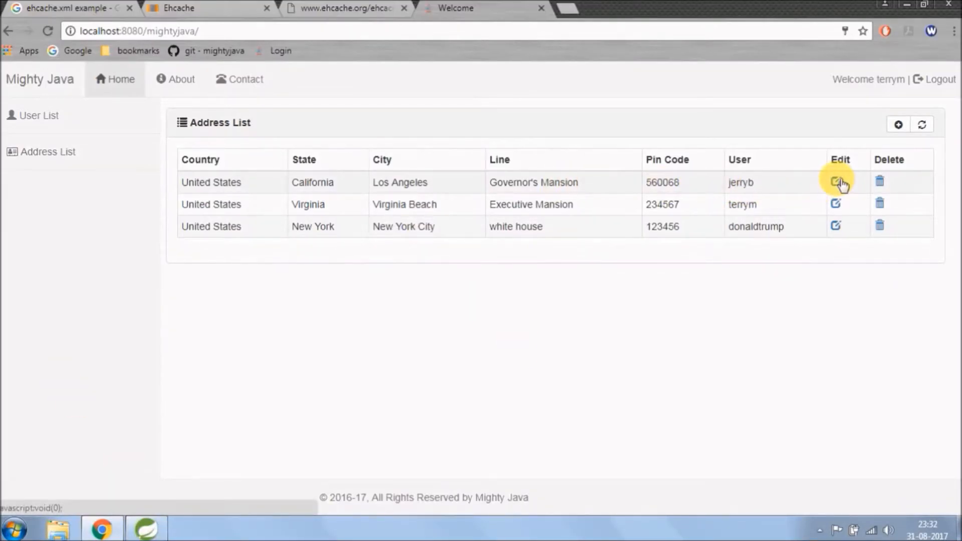
- Edit and update the Los Angeles address, then return to the user list
{"action": "left_click", "coordinate": [836, 182]}
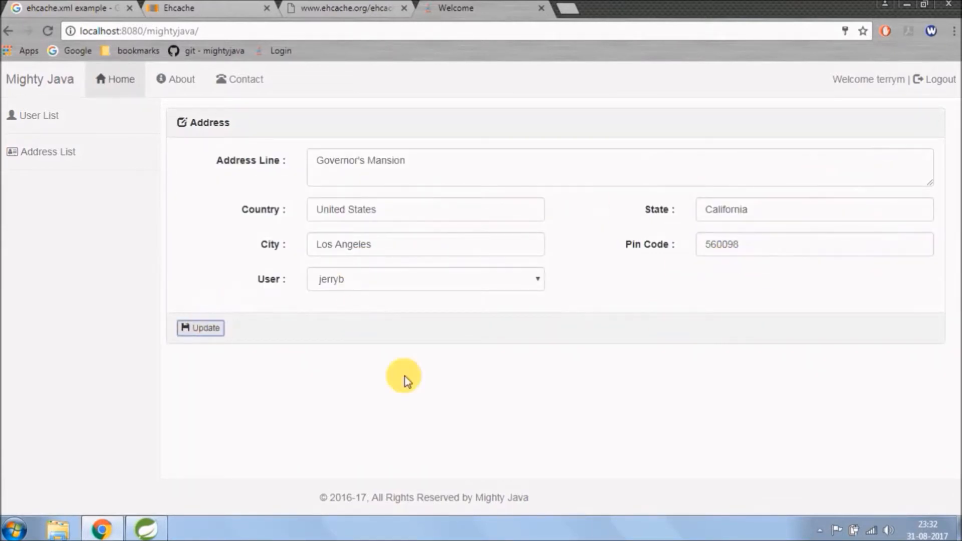
{"action": "left_click", "coordinate": [200, 328]}
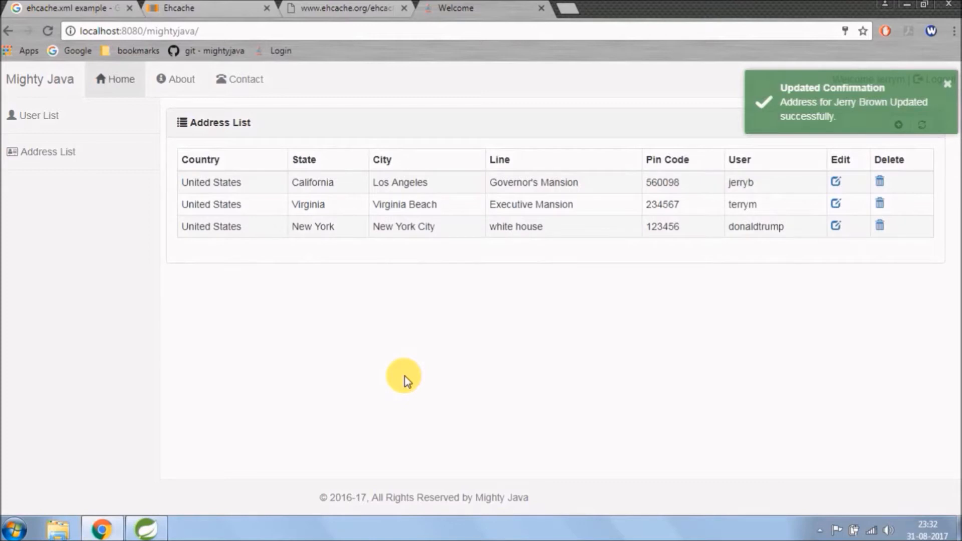
{"action": "left_click", "coordinate": [39, 116]}
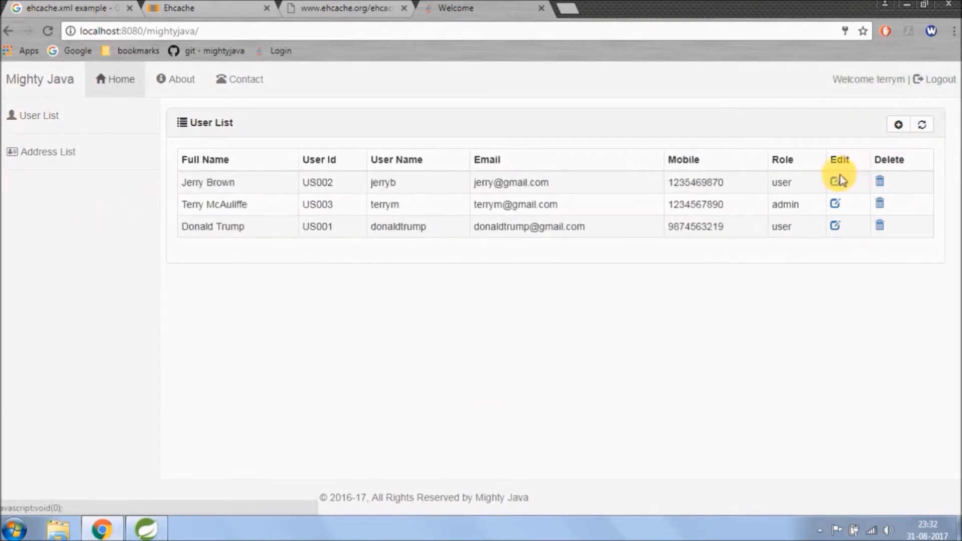
{"action": "mouse_move", "coordinate": [499, 249]}
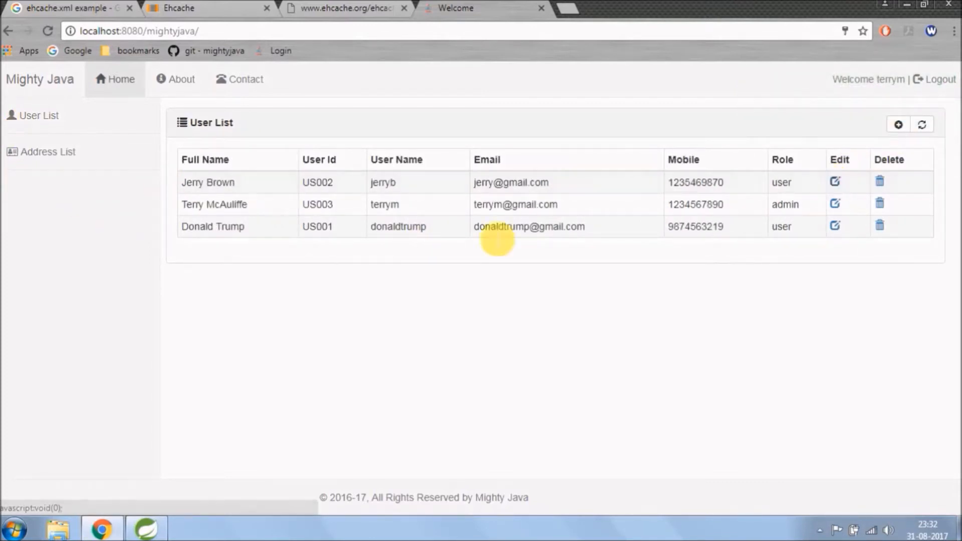
- Give user US002 a new password, update it and start a new user
{"action": "left_click", "coordinate": [835, 182]}
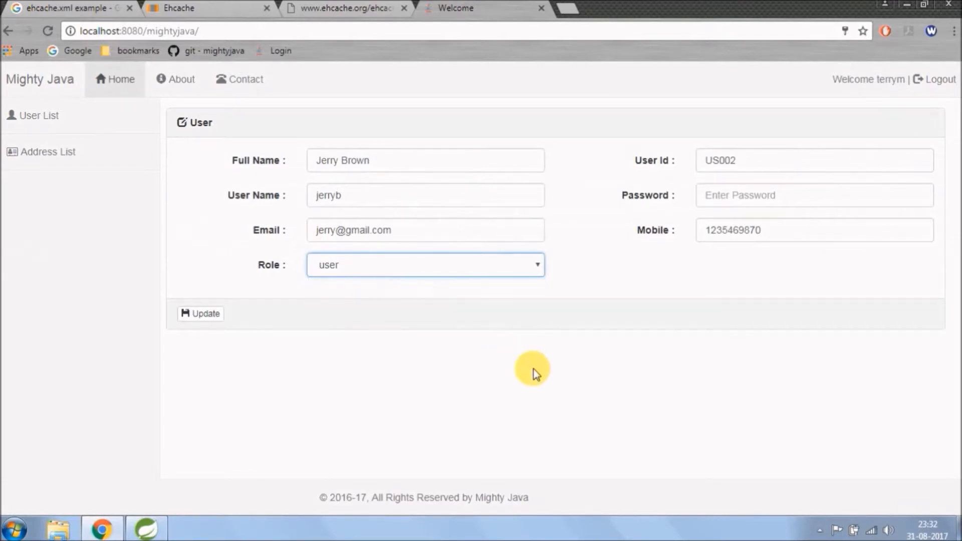
{"action": "type", "text": "***"}
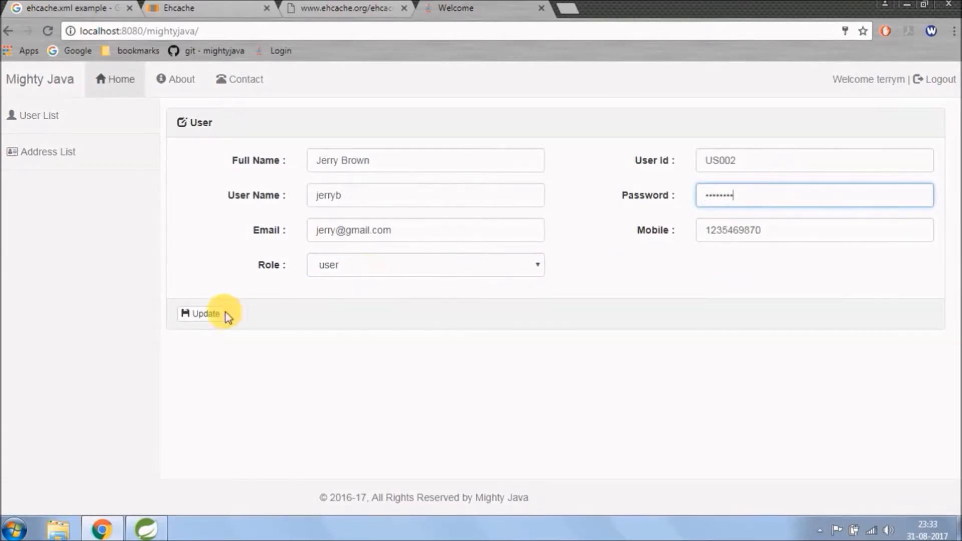
{"action": "left_click", "coordinate": [202, 314]}
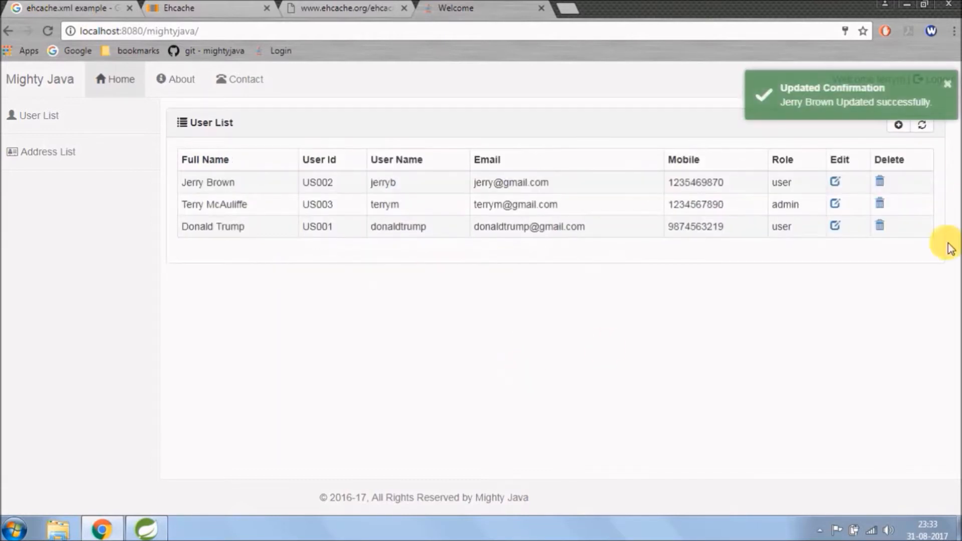
{"action": "left_click", "coordinate": [899, 124]}
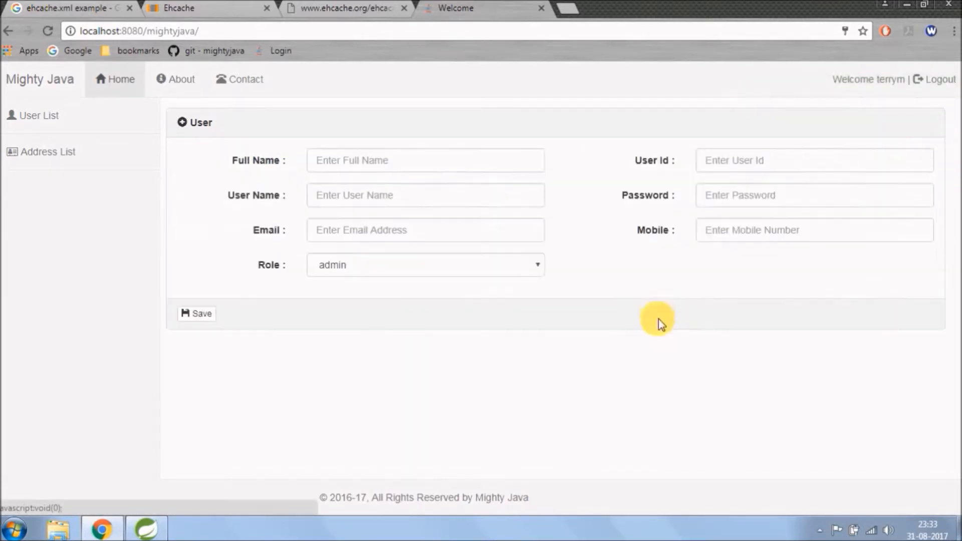
{"action": "type", "text": "Test User"}
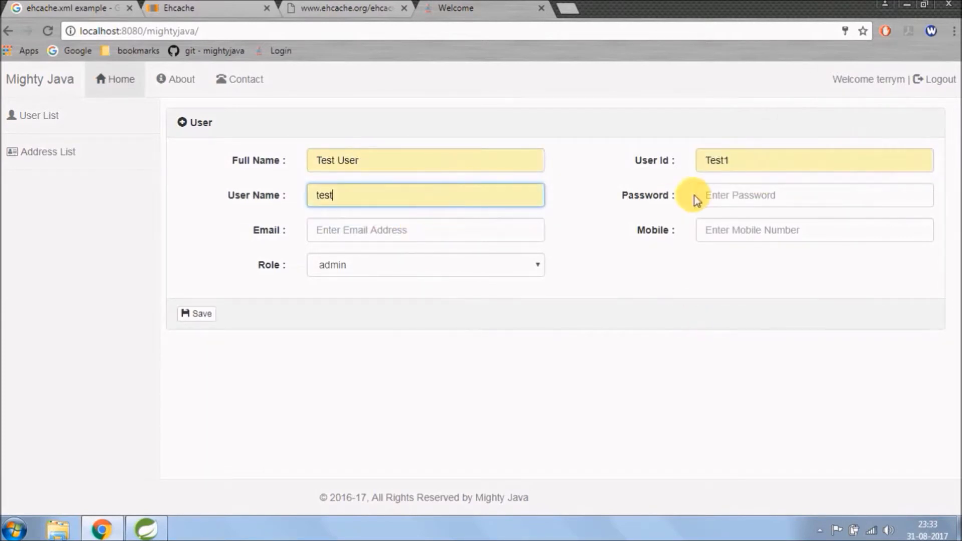
{"action": "type", "text": "••••••"}
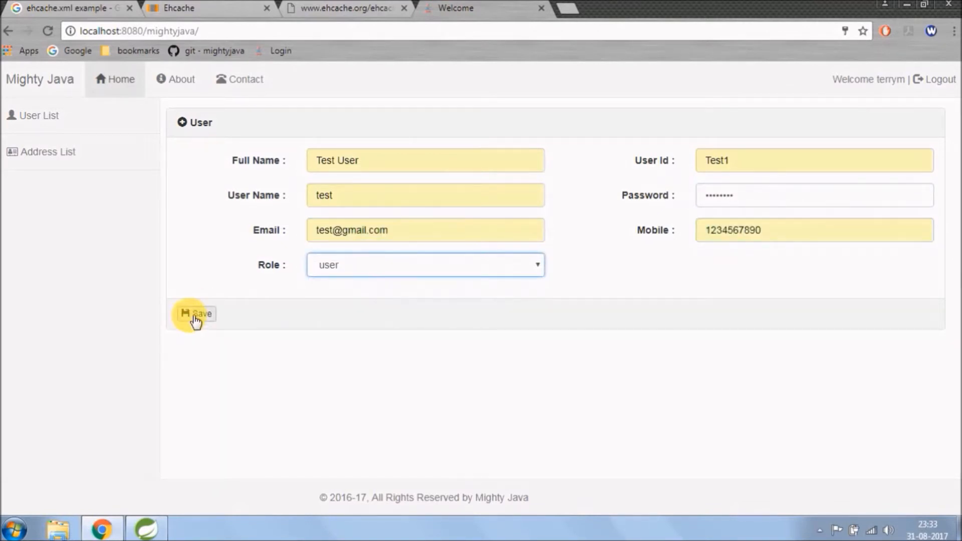
{"action": "left_click", "coordinate": [197, 314]}
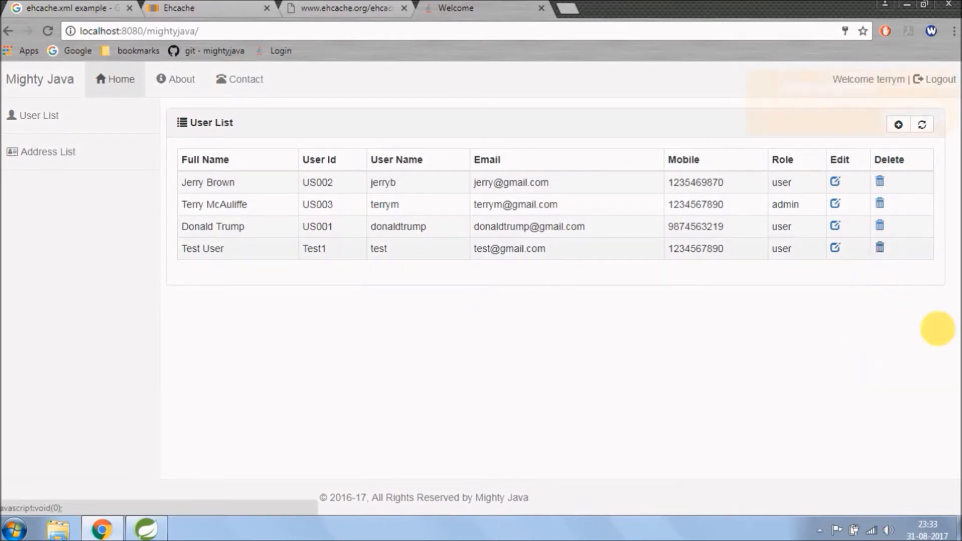
{"action": "left_click", "coordinate": [879, 247]}
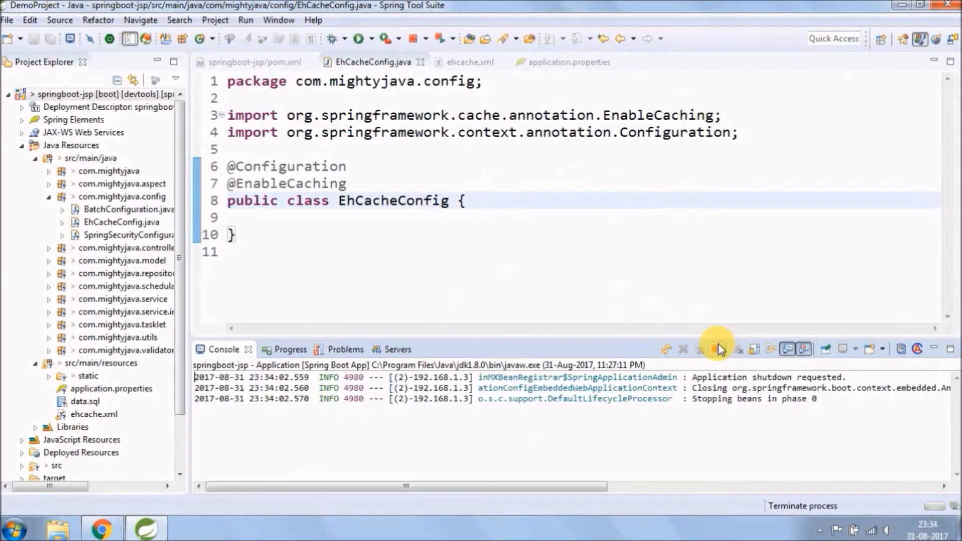
- Open AddressServiceImpl and UserServiceImpl together and maximize the editor
{"action": "left_click", "coordinate": [937, 349]}
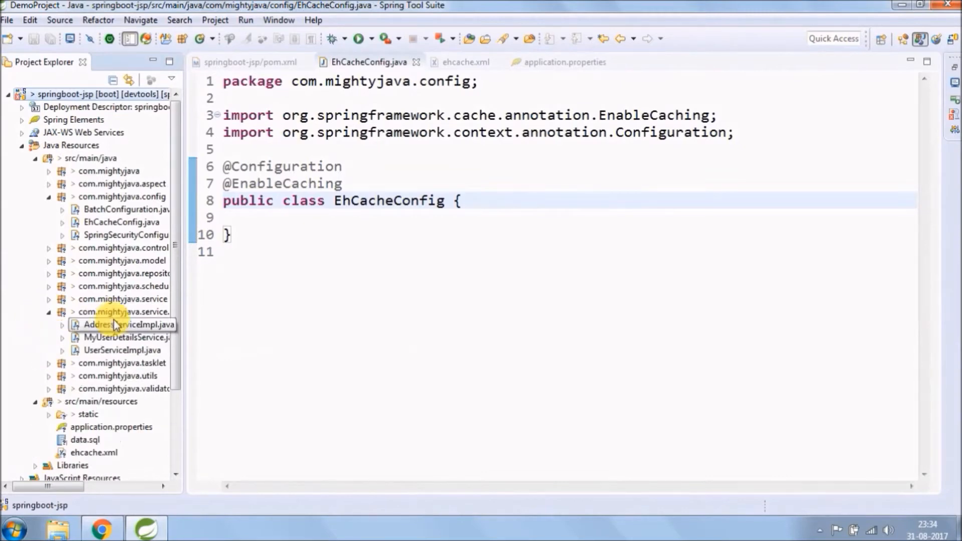
{"action": "left_click", "coordinate": [120, 351]}
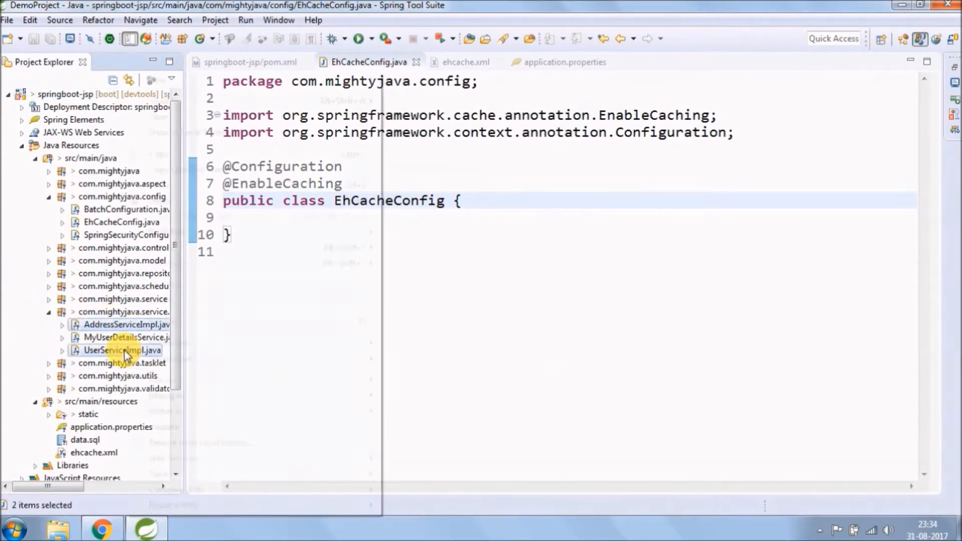
{"action": "double_click", "coordinate": [120, 351]}
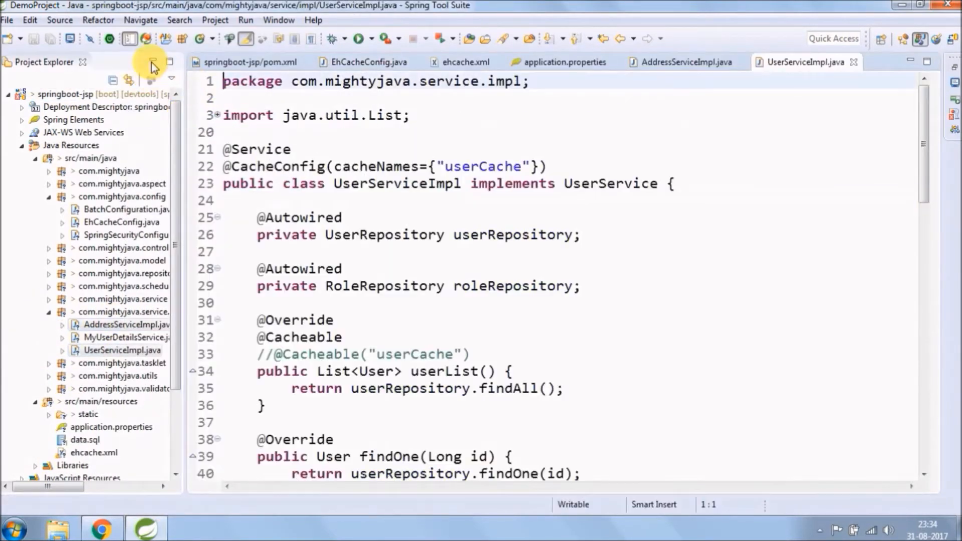
{"action": "left_click", "coordinate": [246, 62]}
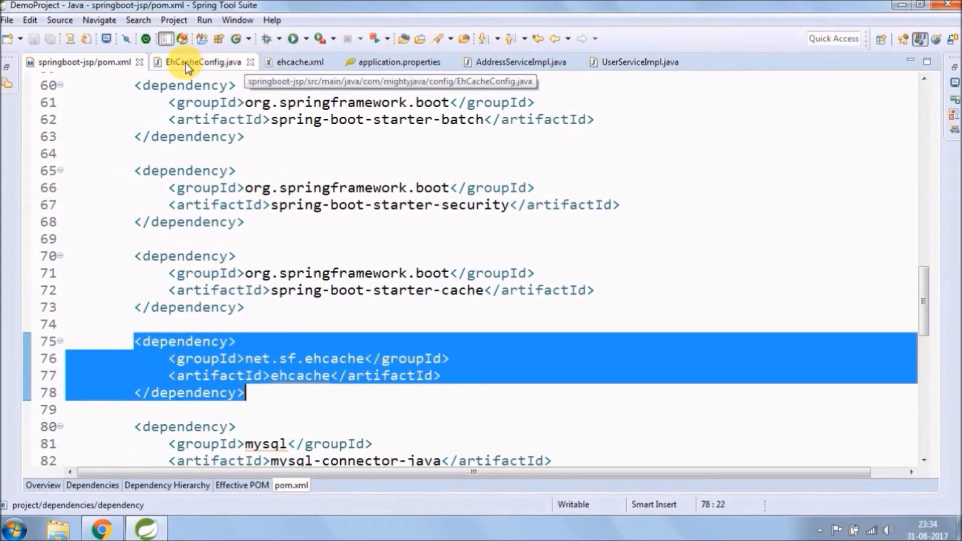
- Review EhCacheConfig, ehcache.xml, application.properties and the refreshCache line in UserServiceImpl
{"action": "left_click", "coordinate": [200, 62]}
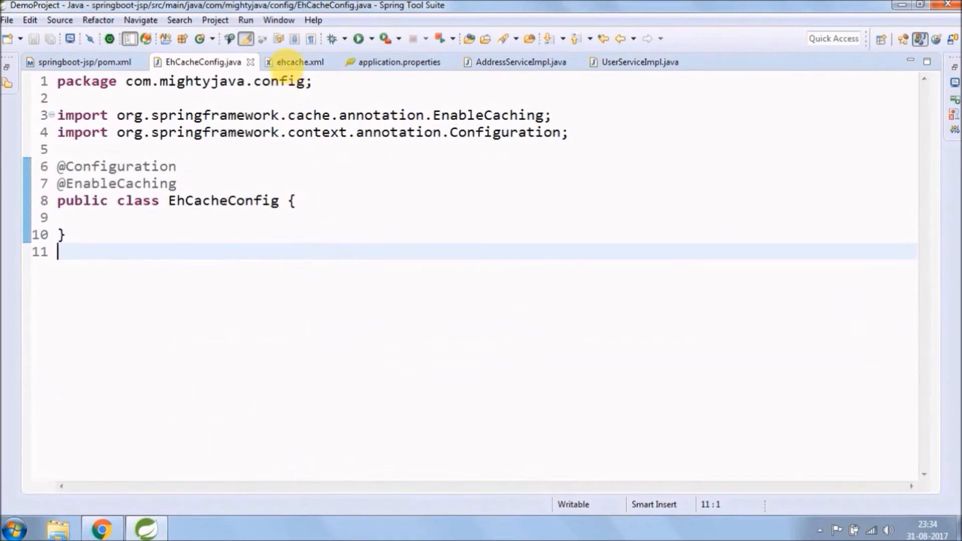
{"action": "left_click", "coordinate": [299, 62]}
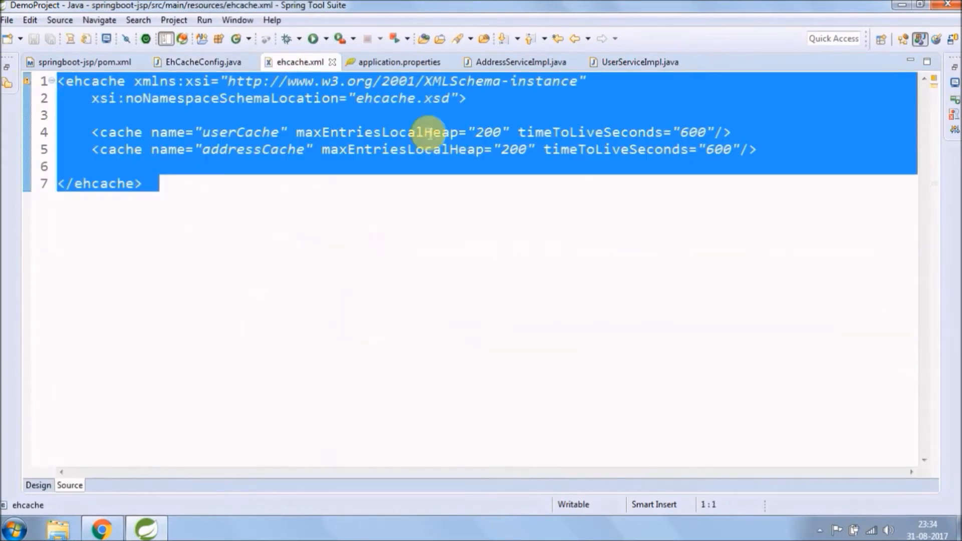
{"action": "left_click", "coordinate": [399, 62]}
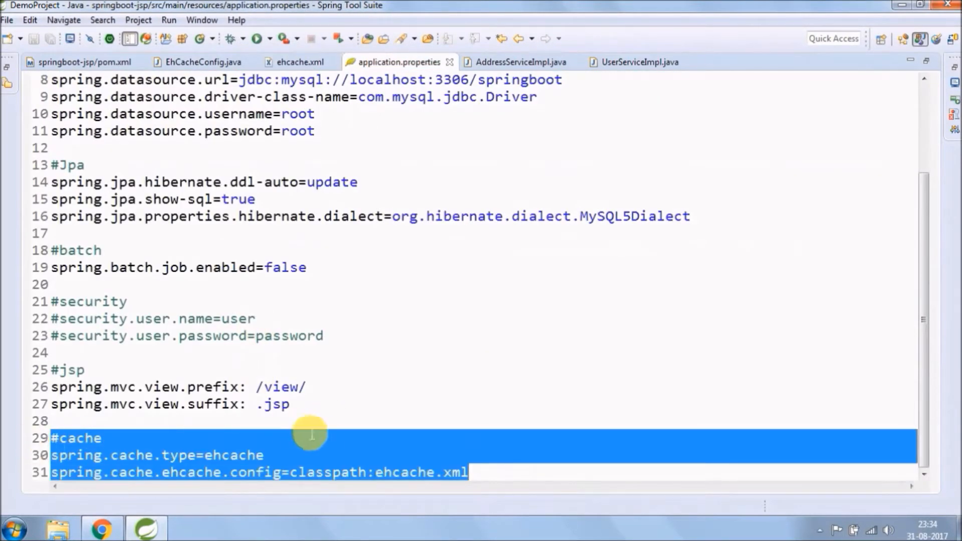
{"action": "left_click", "coordinate": [638, 62]}
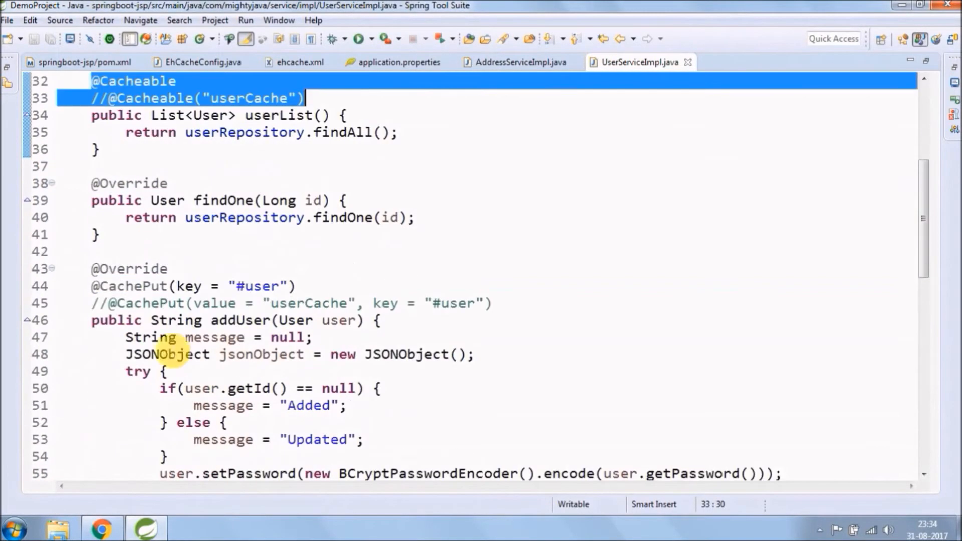
{"action": "scroll", "scroll_direction": "down", "scroll_amount": 3}
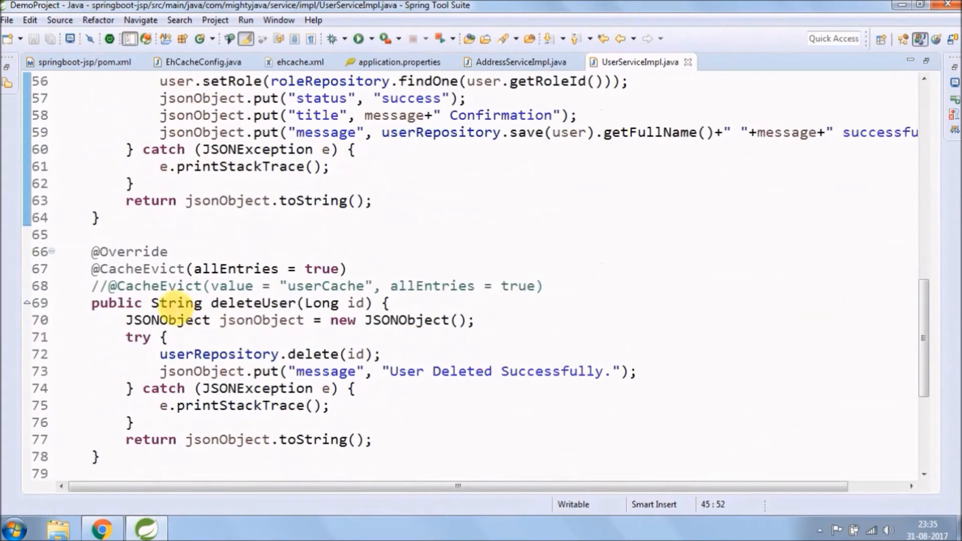
{"action": "scroll", "scroll_direction": "down", "scroll_amount": 3}
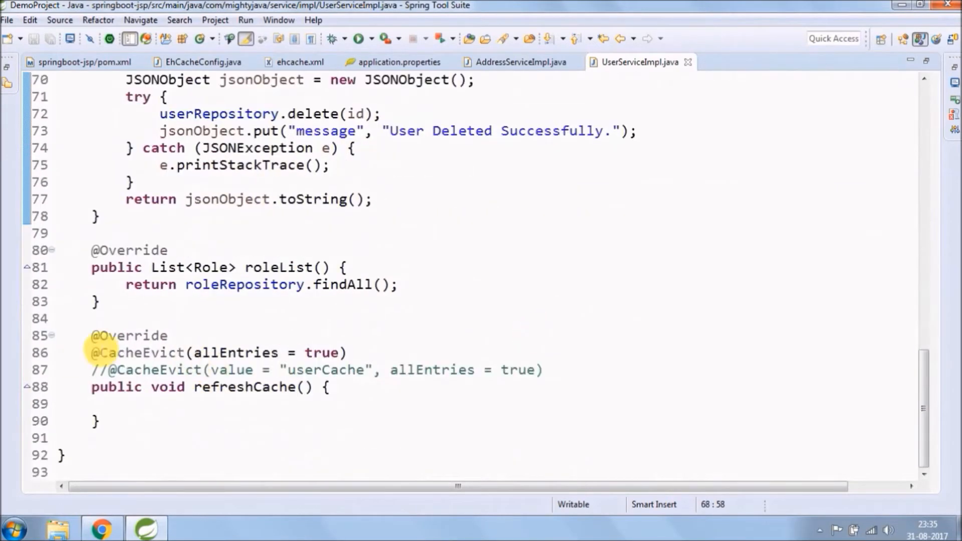
{"action": "left_click", "coordinate": [544, 369]}
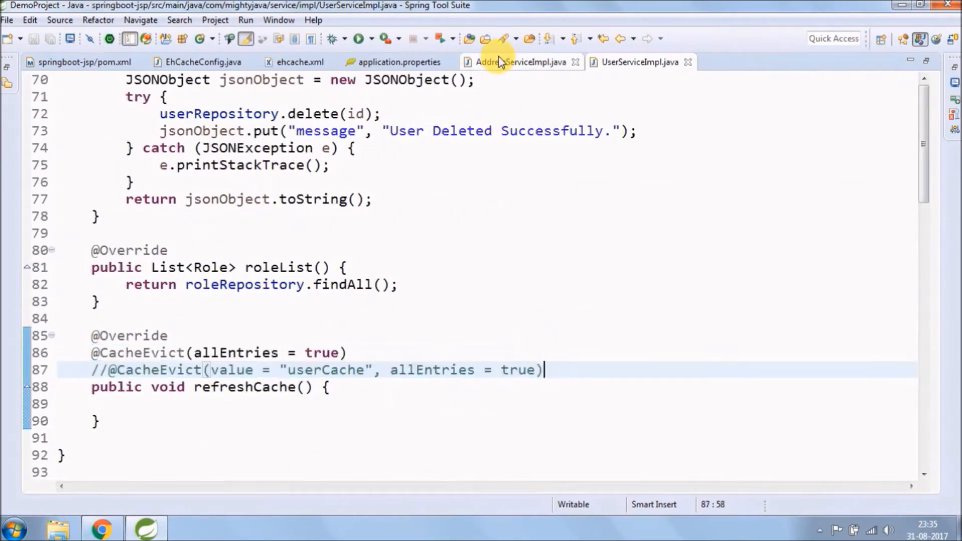
{"action": "left_click", "coordinate": [520, 62]}
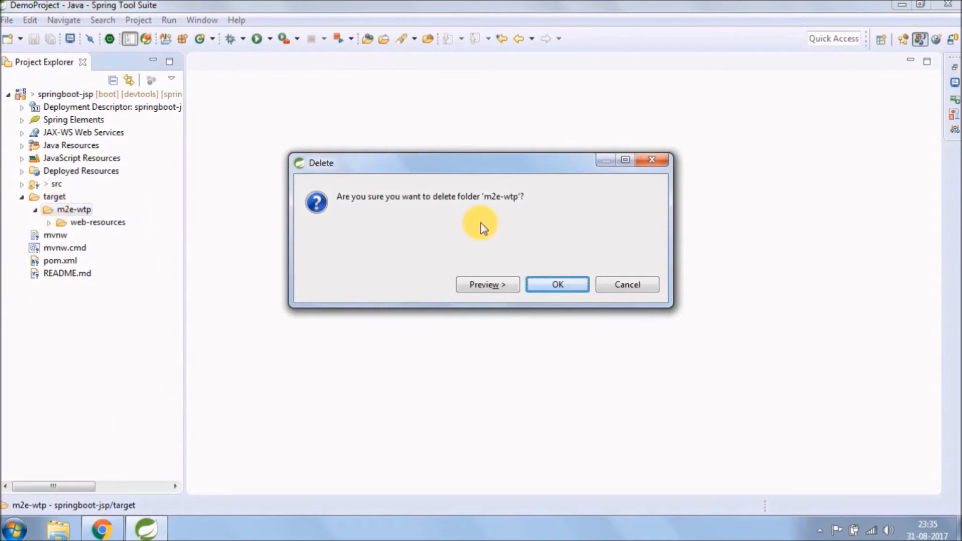
- Confirm deleting the m2e-wtp folder and expand target
{"action": "left_click", "coordinate": [557, 285]}
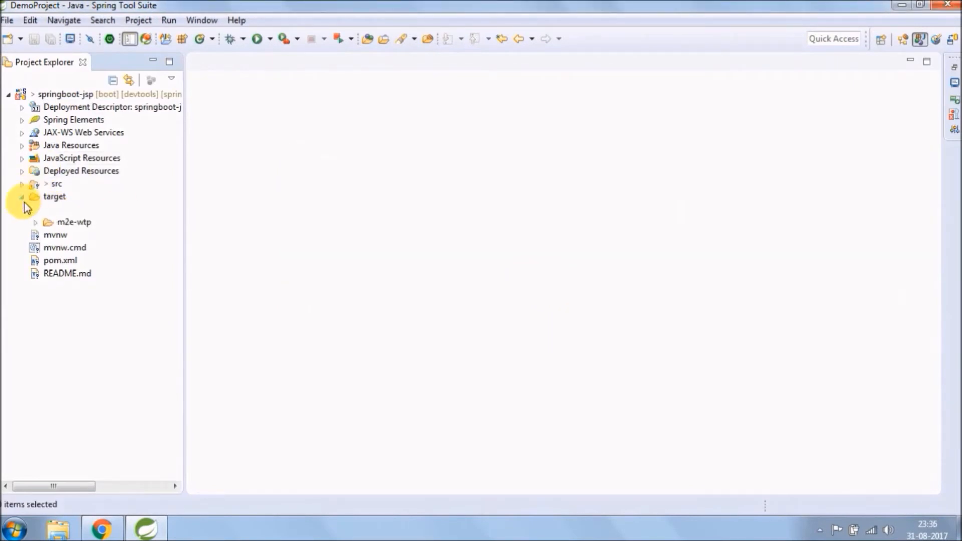
{"action": "left_click", "coordinate": [65, 95]}
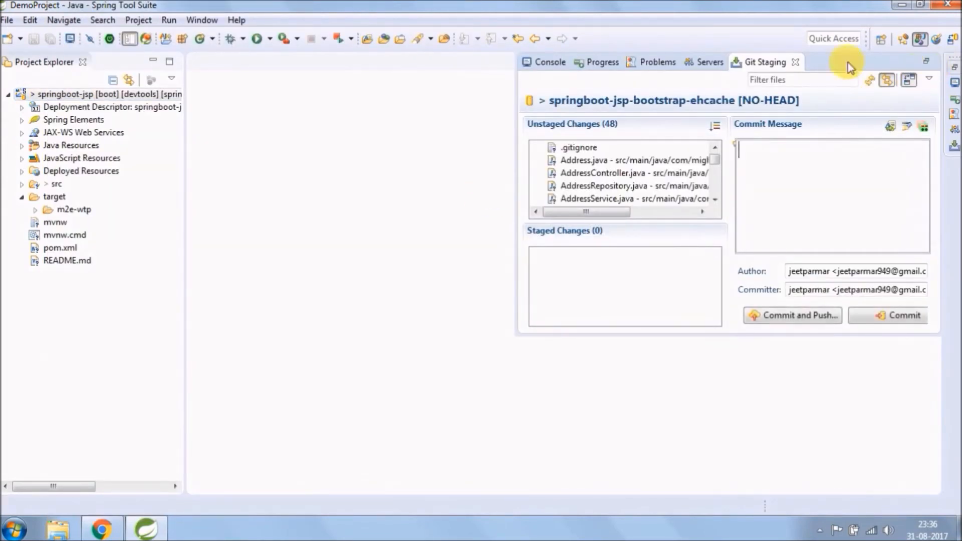
- Stage all 48 changes and Commit and Push with message 'initial import'
{"action": "double_click", "coordinate": [765, 62]}
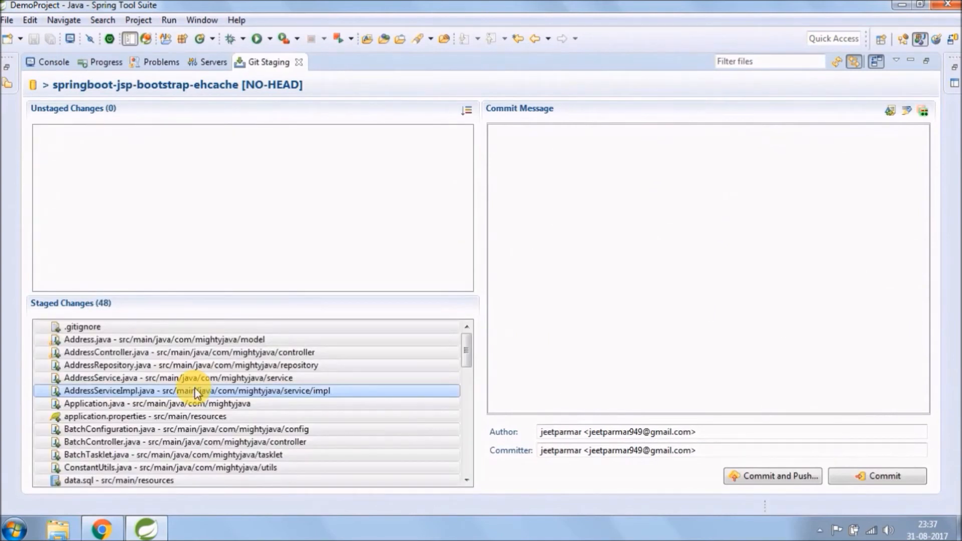
{"action": "type", "text": "initial import"}
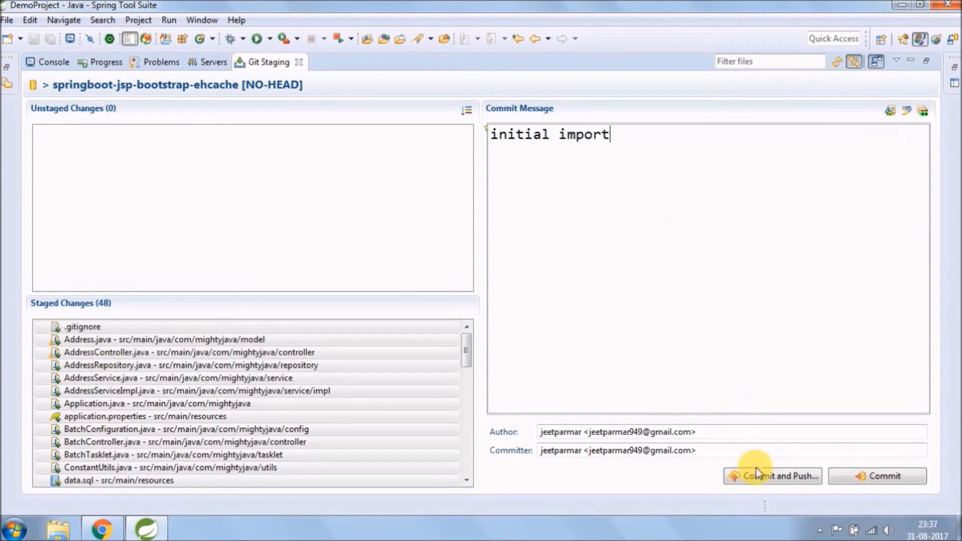
{"action": "left_click", "coordinate": [773, 476]}
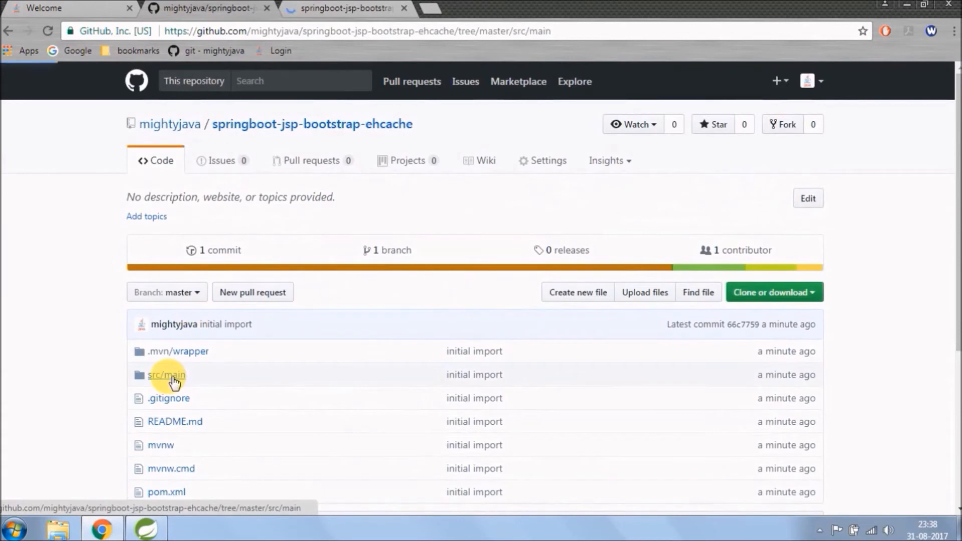
- Browse the GitHub repo through src/main and java/com/mightyjava to the config package
{"action": "left_click", "coordinate": [166, 375]}
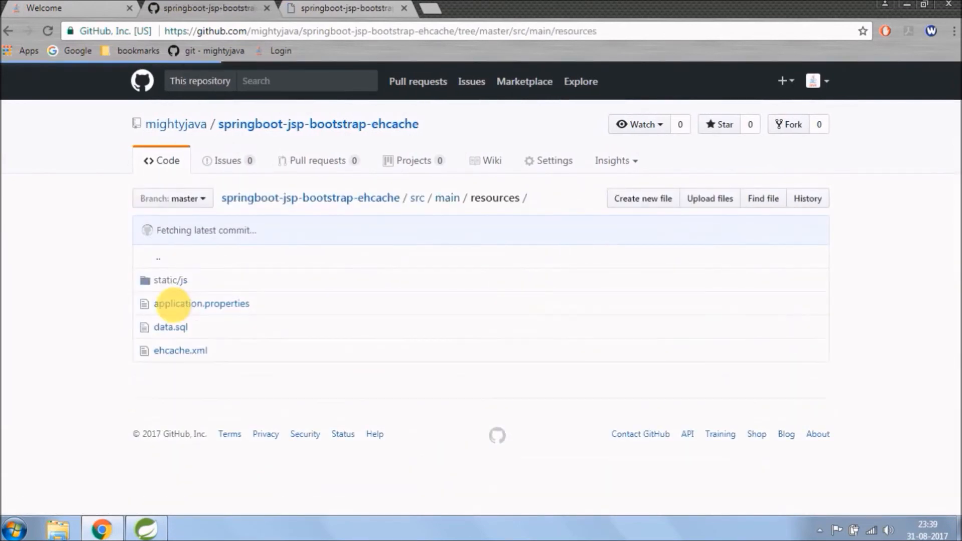
{"action": "mouse_move", "coordinate": [180, 309]}
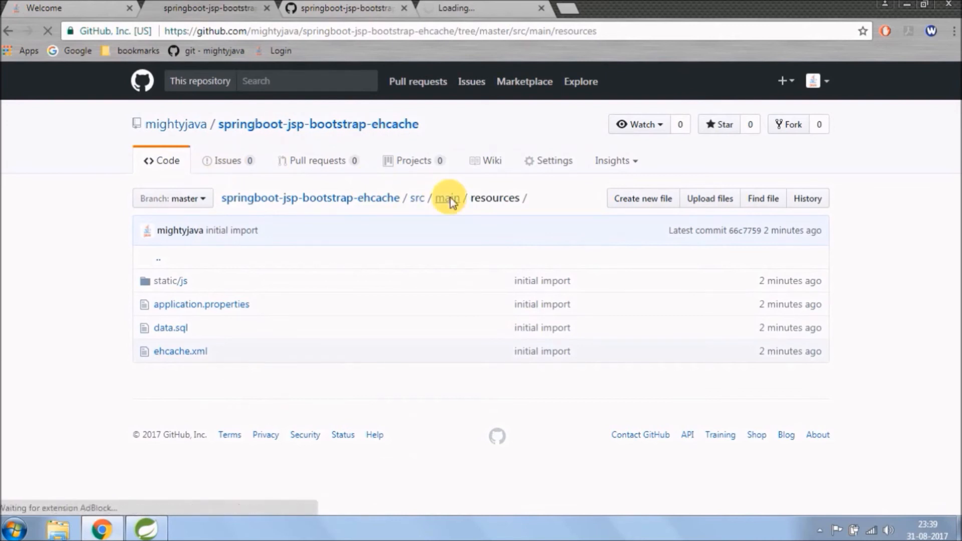
{"action": "left_click", "coordinate": [449, 198]}
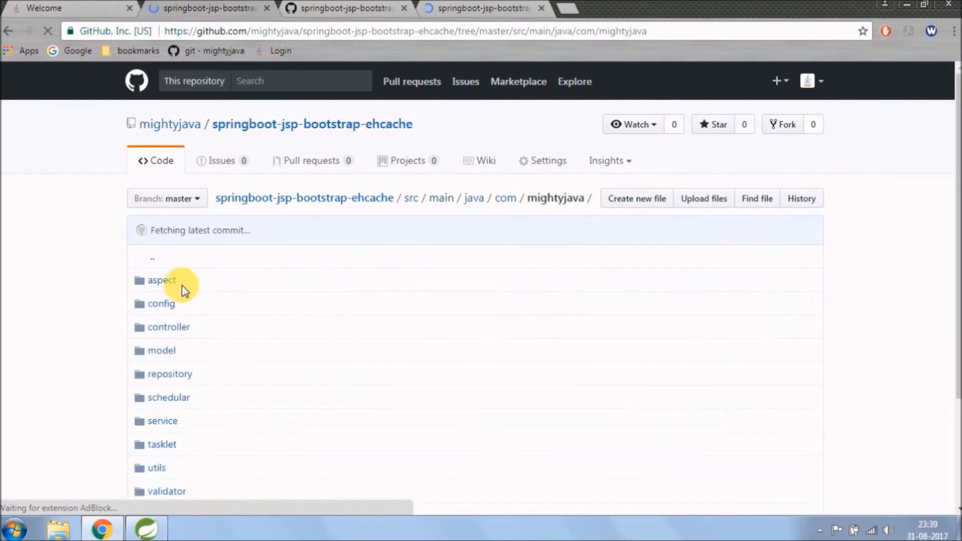
{"action": "left_click", "coordinate": [161, 304]}
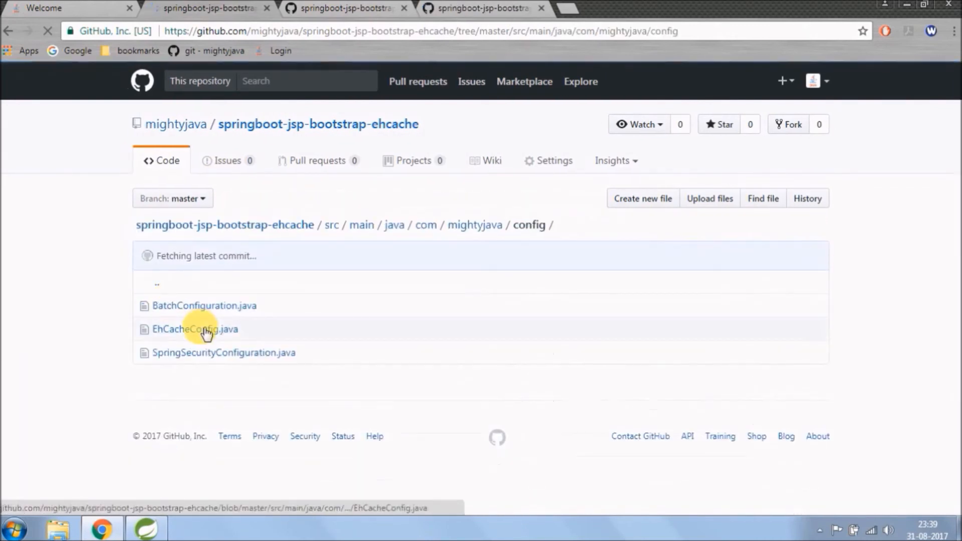